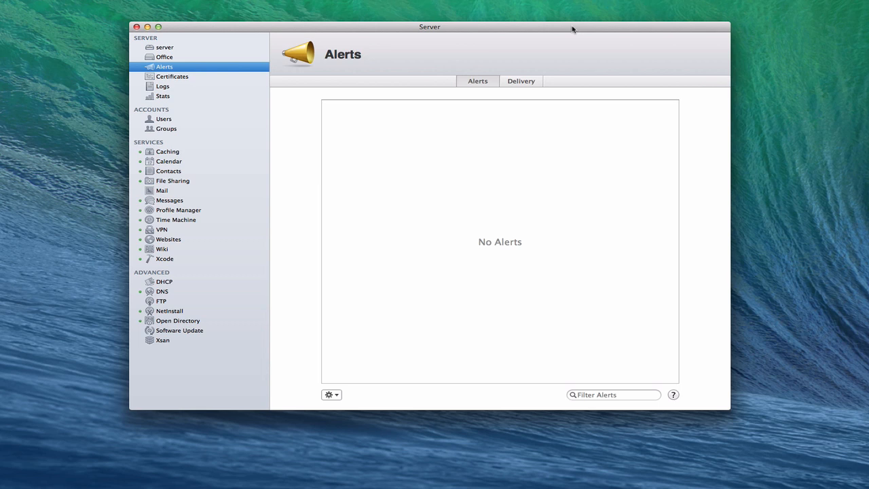
{"action": "mouse_move", "coordinate": [313, 70]}
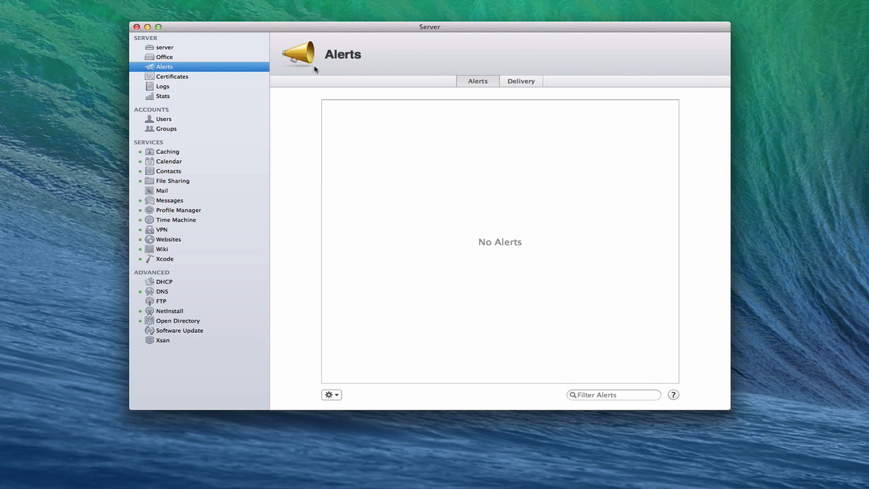
{"action": "mouse_move", "coordinate": [220, 258]}
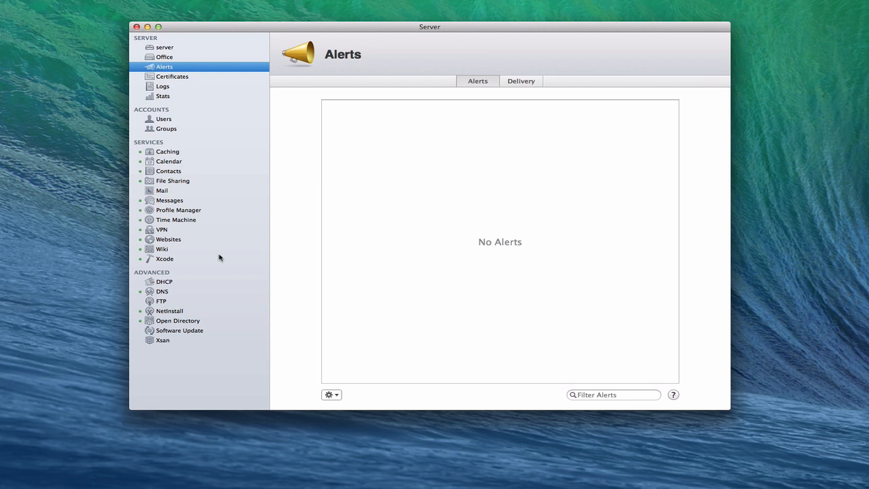
{"action": "mouse_move", "coordinate": [193, 93]}
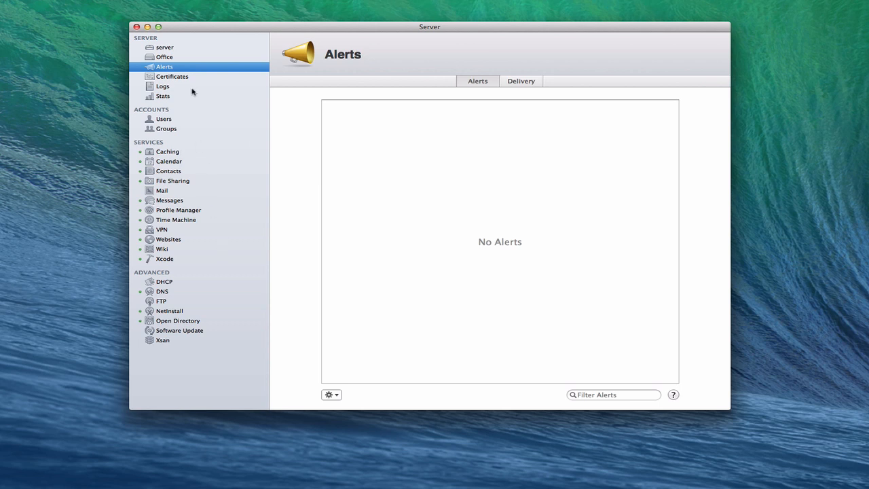
{"action": "mouse_move", "coordinate": [178, 68]}
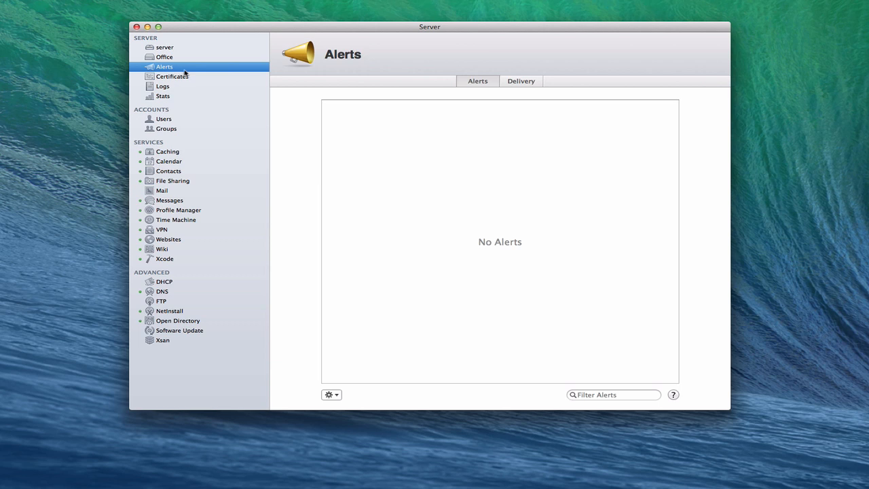
{"action": "mouse_move", "coordinate": [174, 98]}
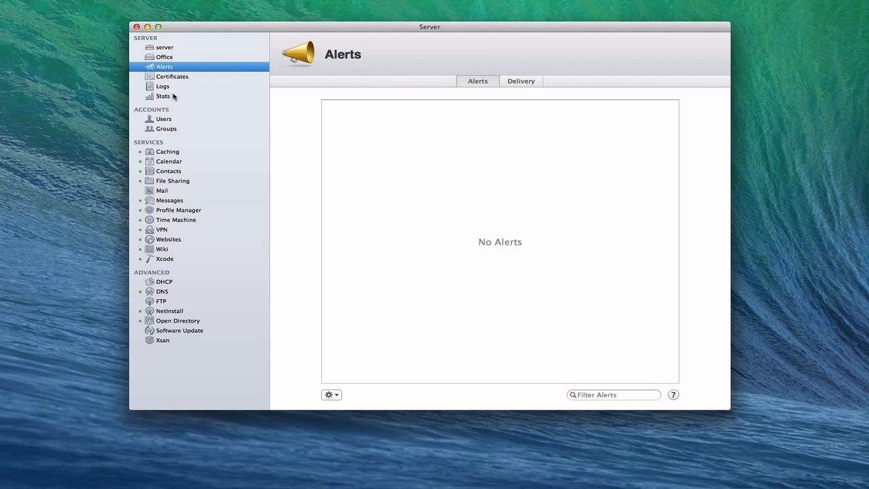
{"action": "mouse_move", "coordinate": [168, 101]}
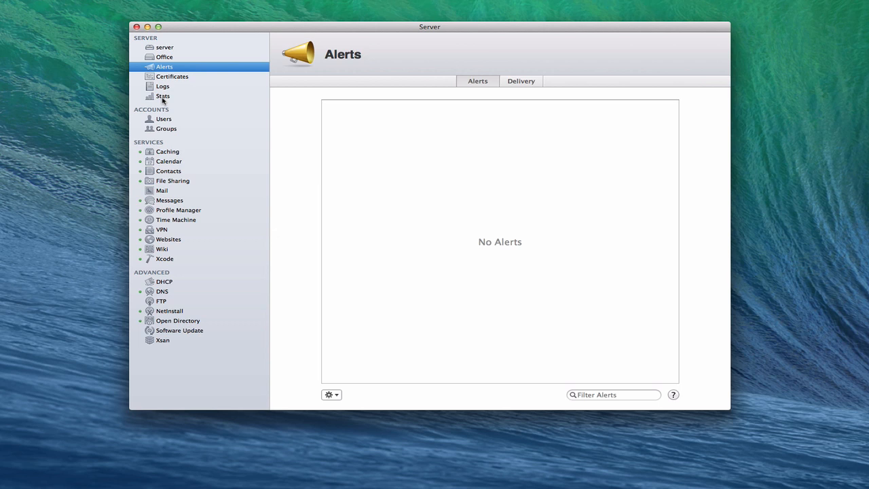
{"action": "mouse_move", "coordinate": [178, 87]}
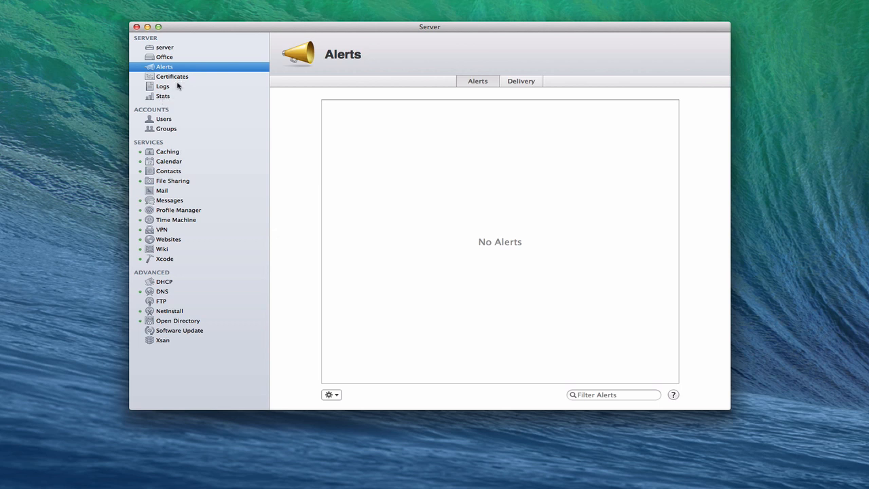
{"action": "mouse_move", "coordinate": [367, 64]}
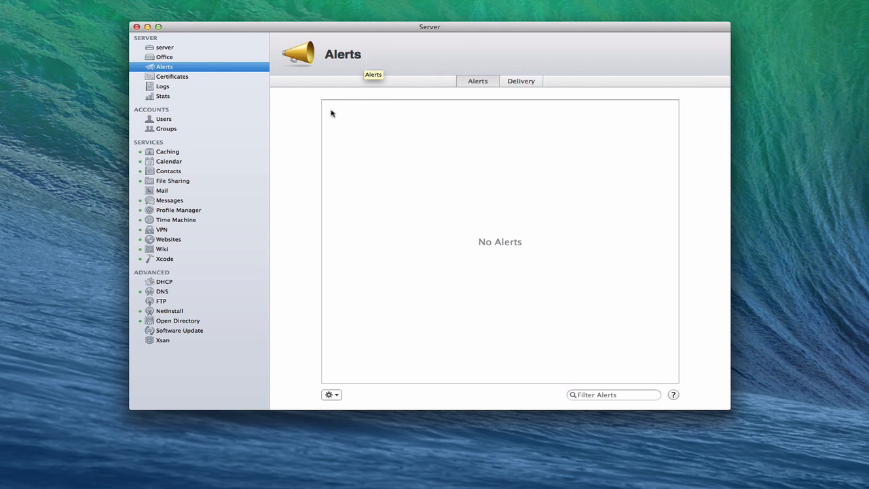
{"action": "mouse_move", "coordinate": [312, 122]}
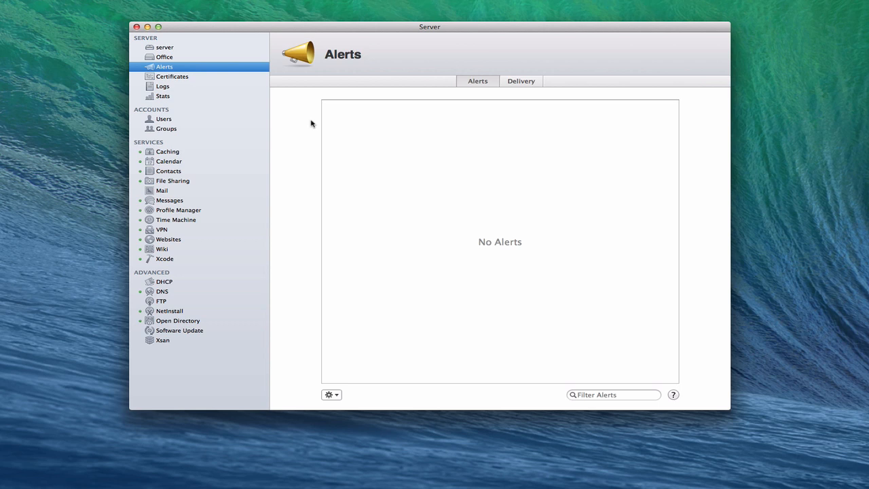
{"action": "mouse_move", "coordinate": [405, 133]}
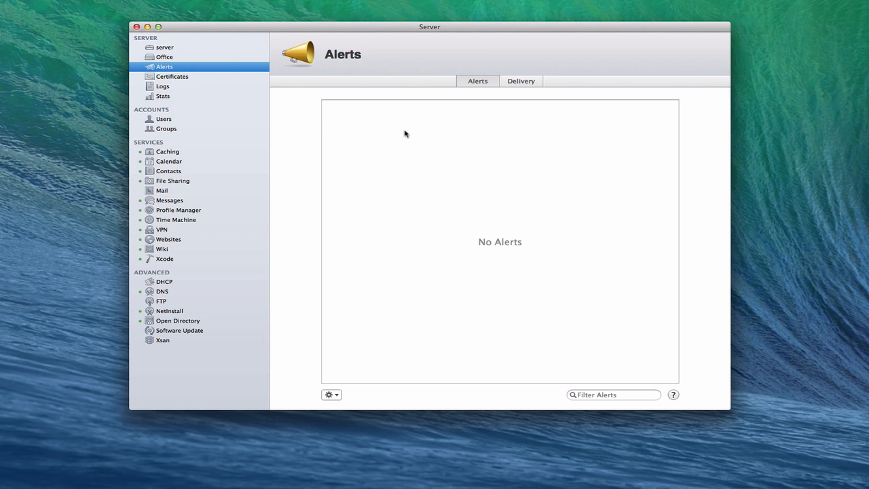
{"action": "mouse_move", "coordinate": [179, 84]}
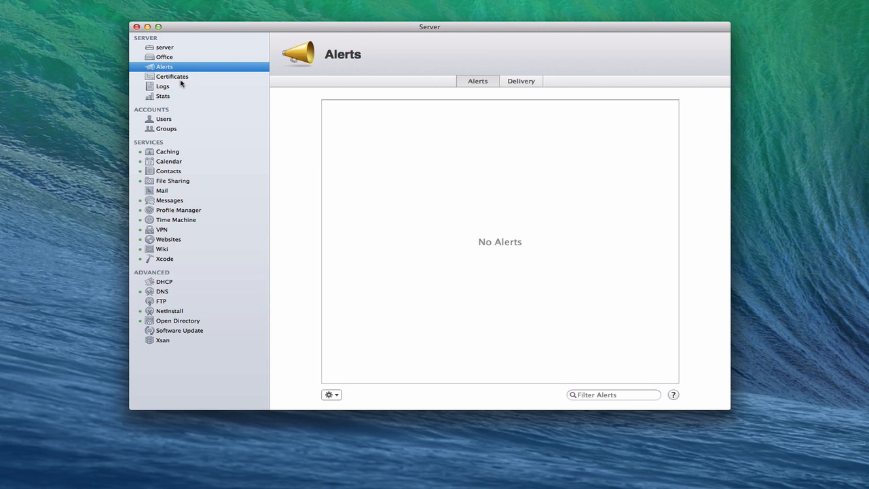
{"action": "mouse_move", "coordinate": [367, 190]}
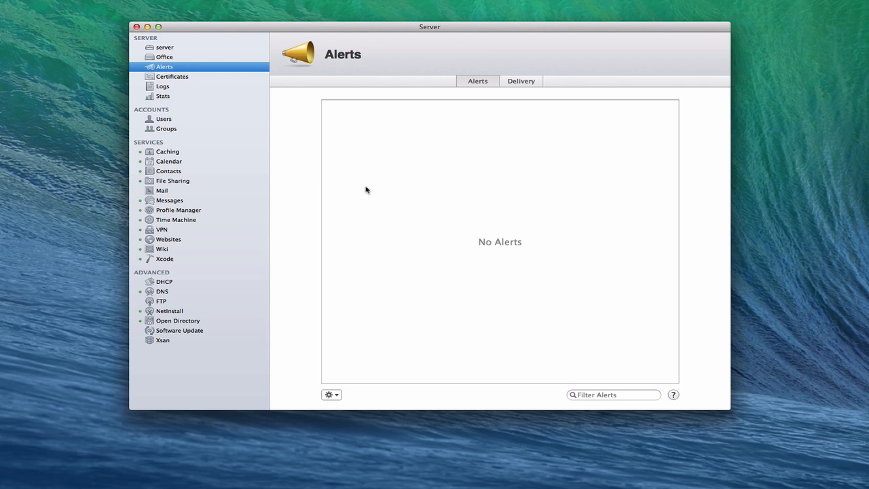
{"action": "mouse_move", "coordinate": [333, 68]}
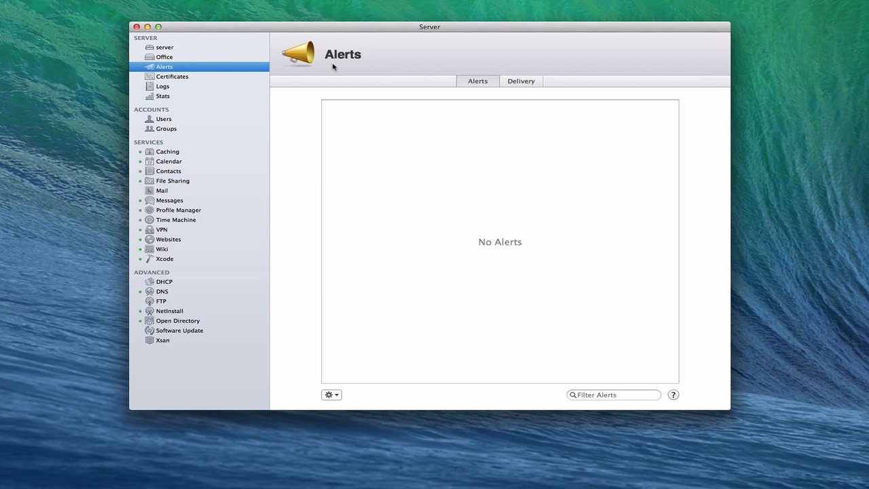
{"action": "mouse_move", "coordinate": [174, 80]}
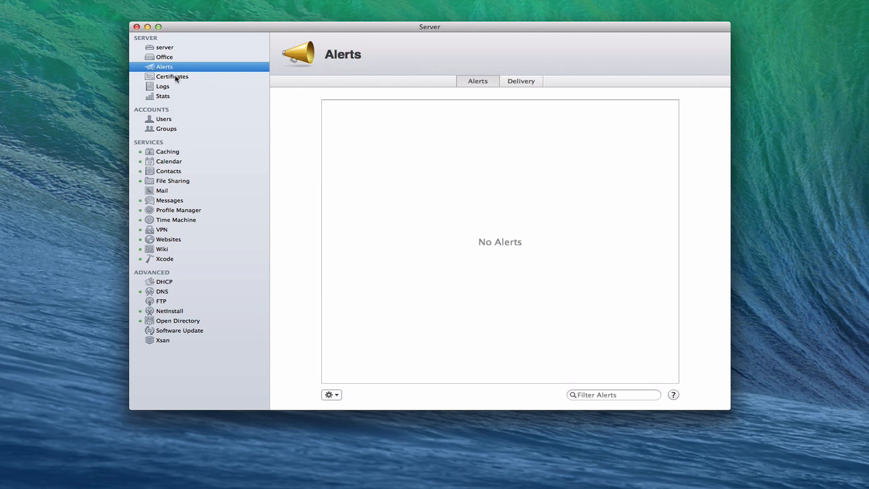
{"action": "mouse_move", "coordinate": [180, 68]}
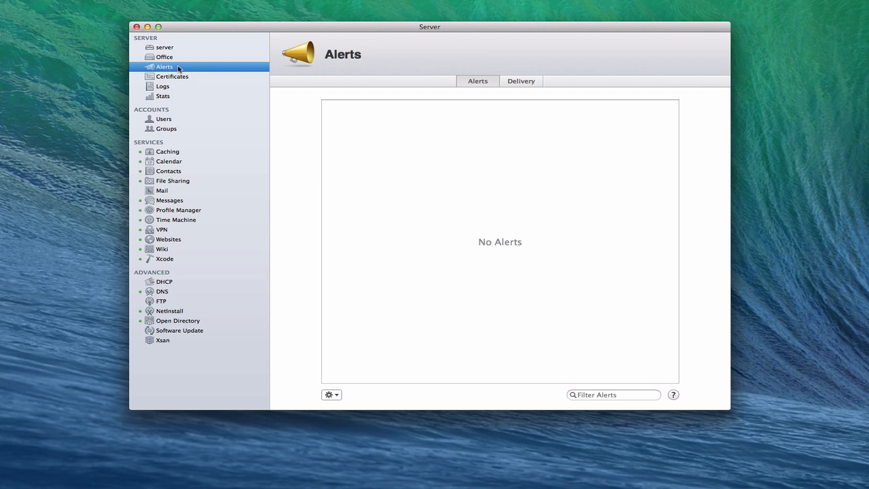
{"action": "mouse_move", "coordinate": [315, 65]}
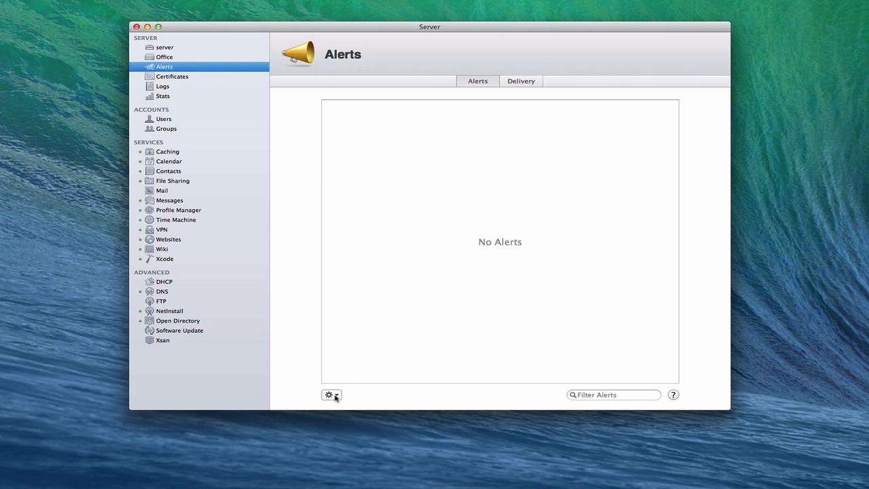
Review the alert actions menu, then enable push notifications for the administrator under Delivery.
{"action": "left_click", "coordinate": [331, 394]}
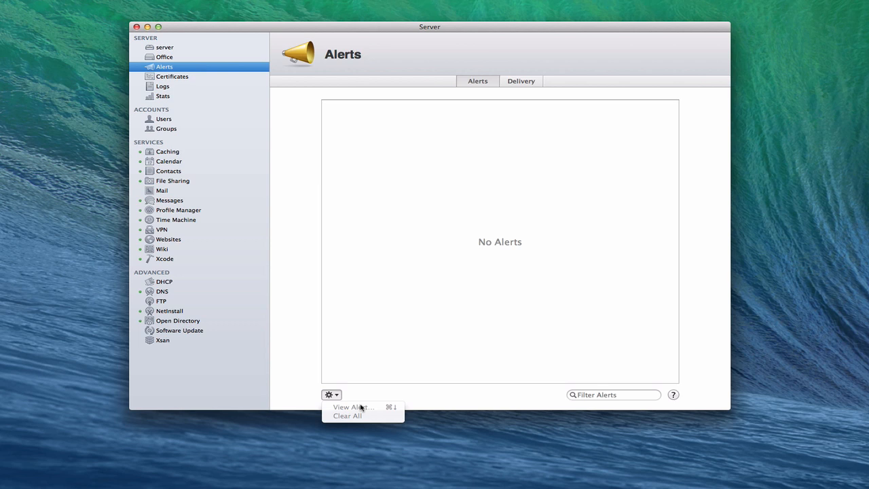
{"action": "mouse_move", "coordinate": [367, 421]}
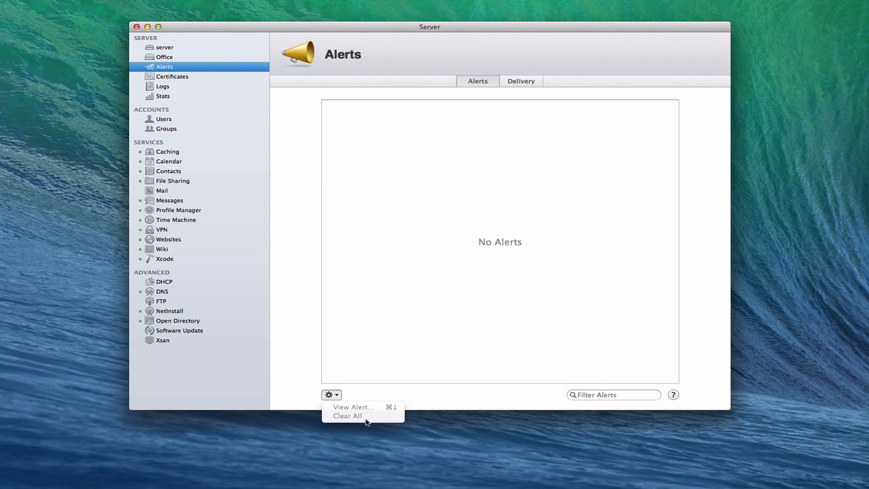
{"action": "mouse_move", "coordinate": [507, 242]}
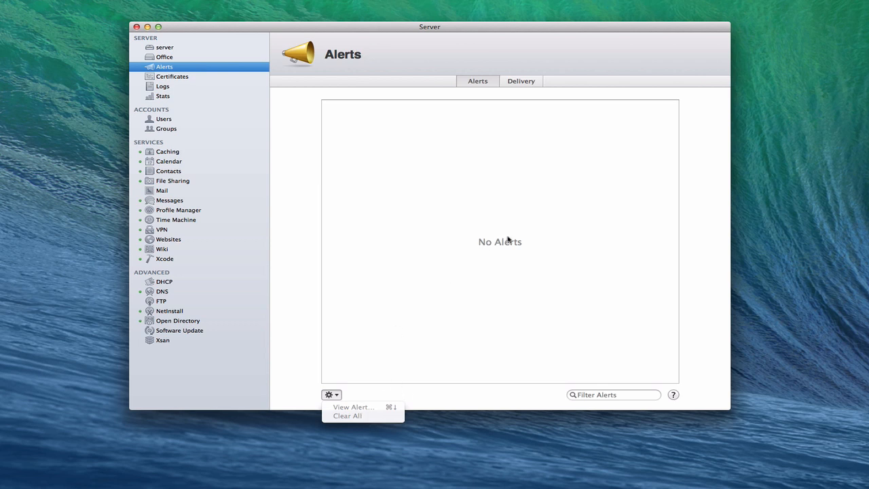
{"action": "left_click", "coordinate": [455, 397]}
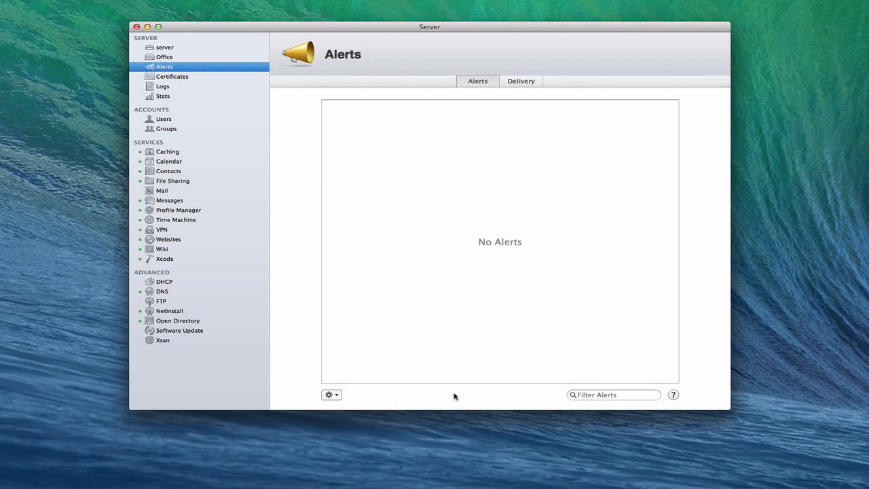
{"action": "mouse_move", "coordinate": [438, 124]}
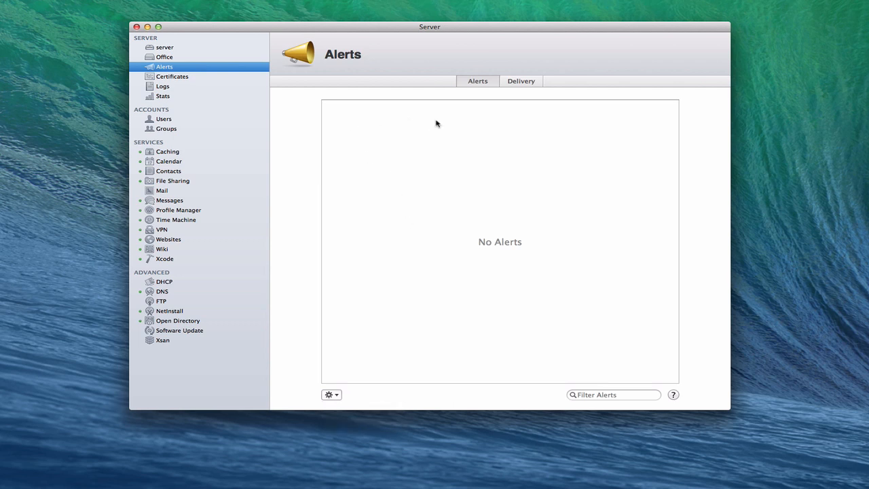
{"action": "mouse_move", "coordinate": [544, 98]}
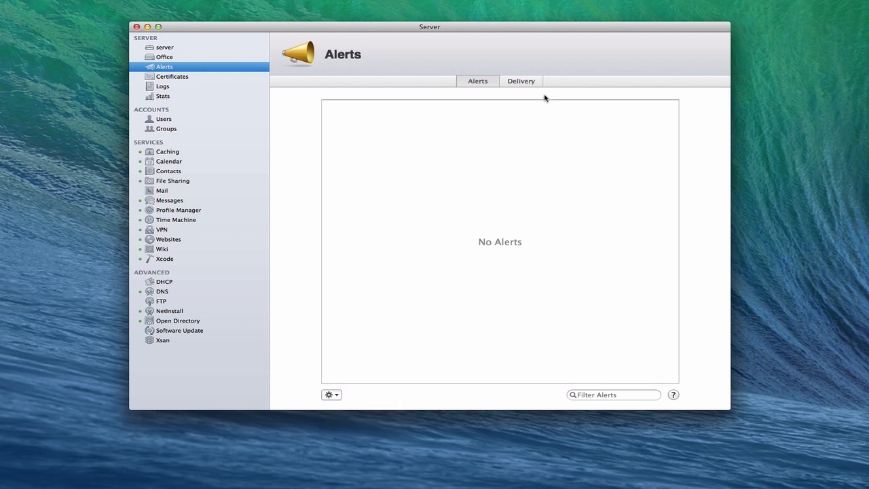
{"action": "left_click", "coordinate": [521, 81]}
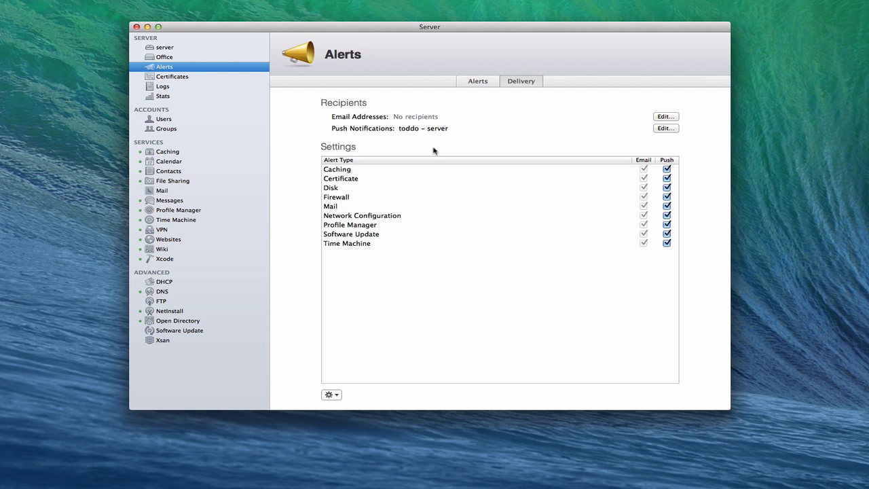
{"action": "mouse_move", "coordinate": [414, 138]}
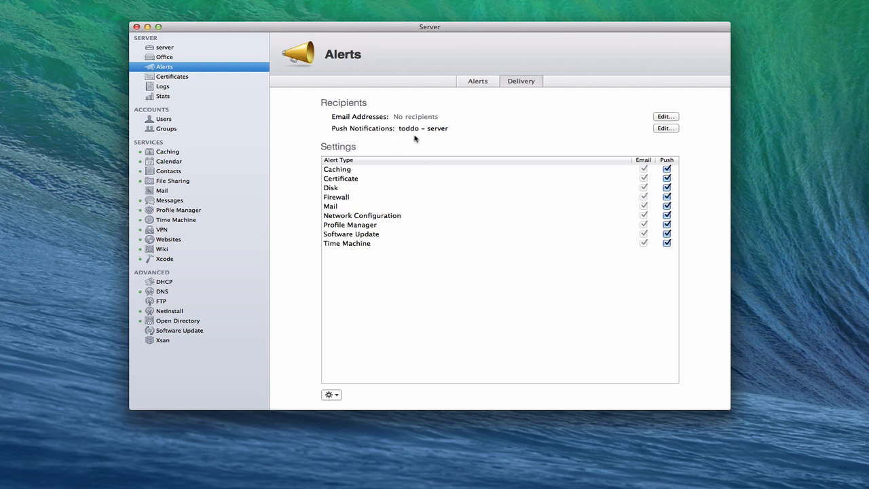
{"action": "left_click", "coordinate": [665, 128]}
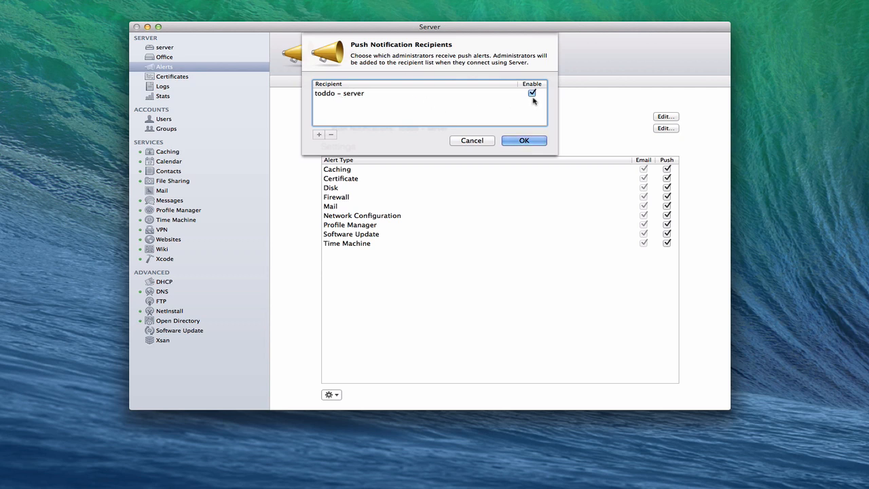
Save toddo – server as the push recipient with push on for every alert type.
{"action": "left_click", "coordinate": [525, 140]}
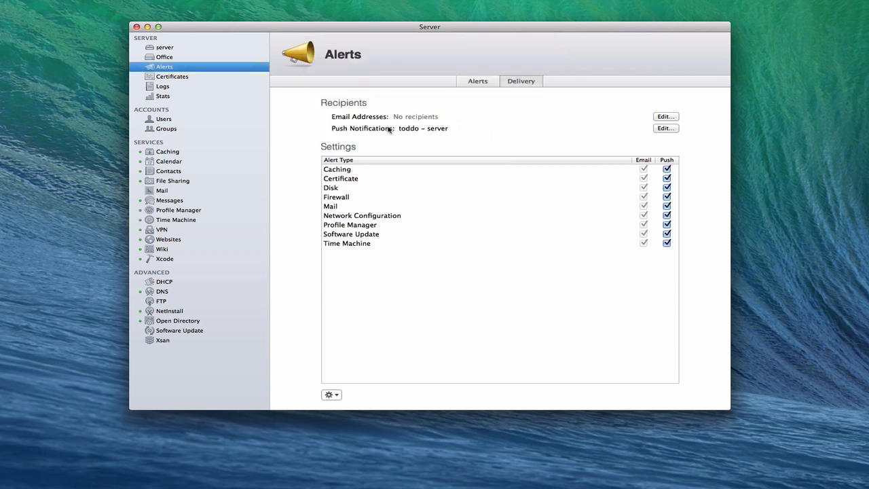
{"action": "mouse_move", "coordinate": [558, 119]}
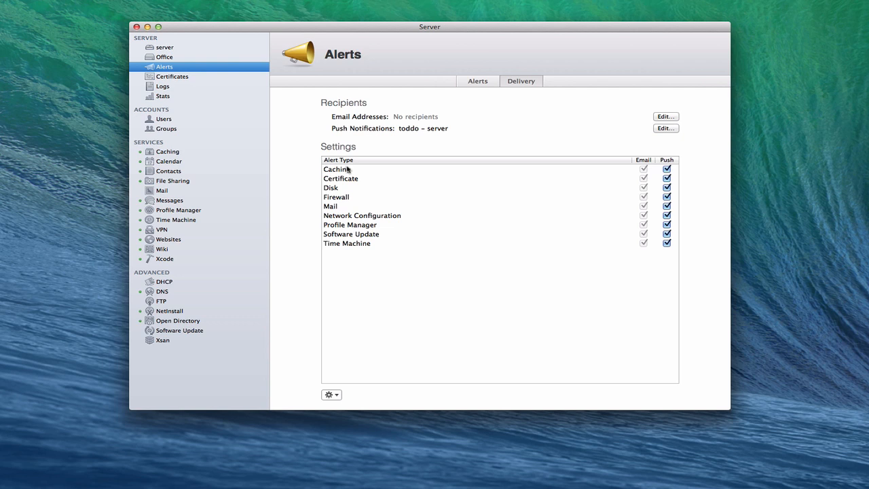
{"action": "mouse_move", "coordinate": [355, 252]}
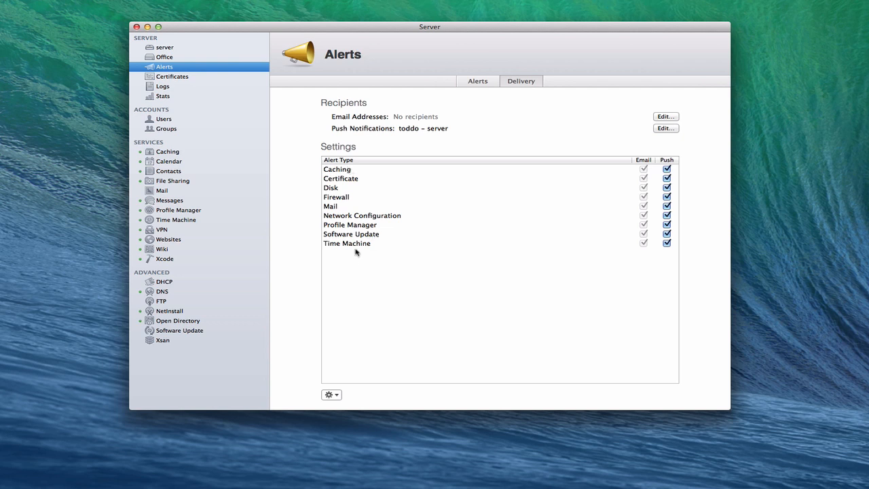
{"action": "mouse_move", "coordinate": [371, 255]}
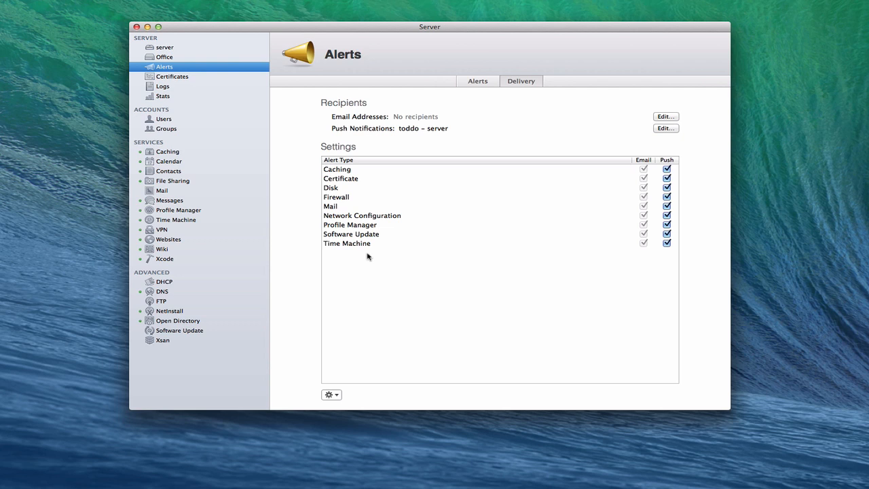
{"action": "mouse_move", "coordinate": [361, 255]}
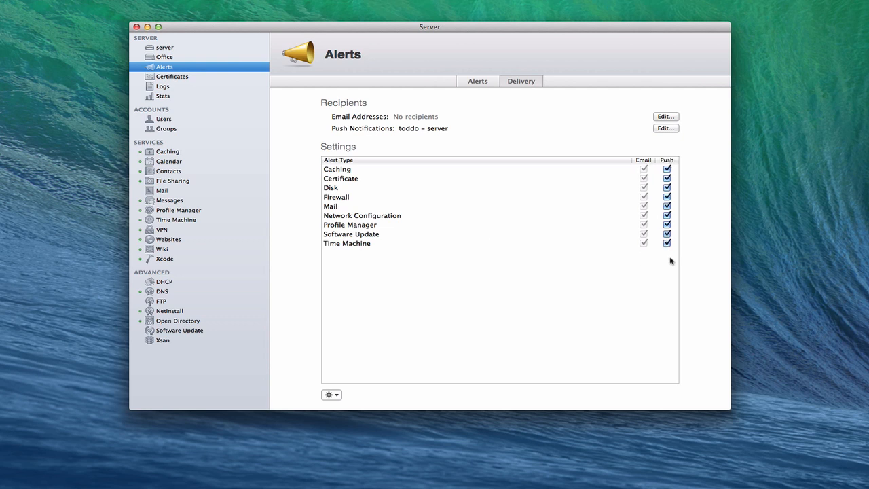
{"action": "mouse_move", "coordinate": [326, 388]}
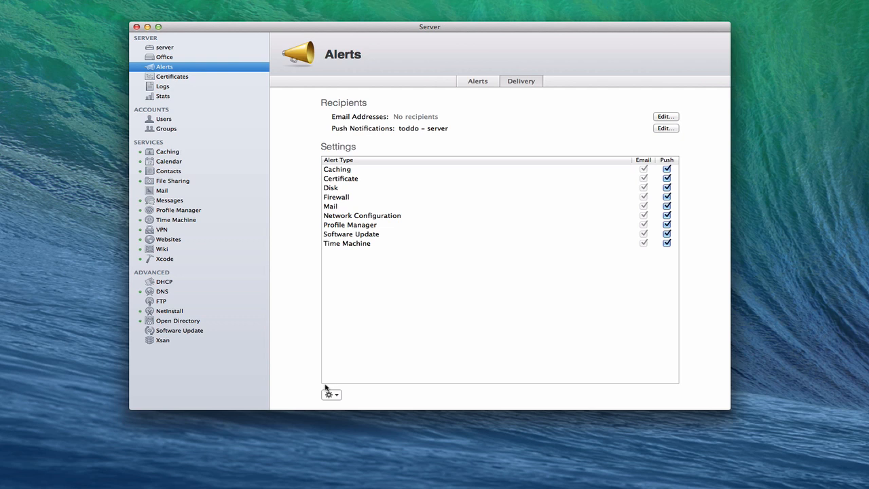
{"action": "left_click", "coordinate": [332, 394]}
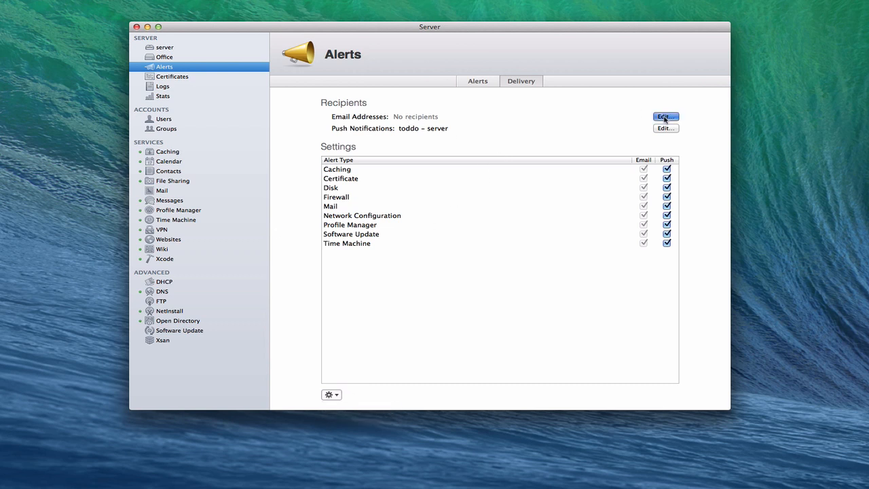
{"action": "left_click", "coordinate": [664, 116]}
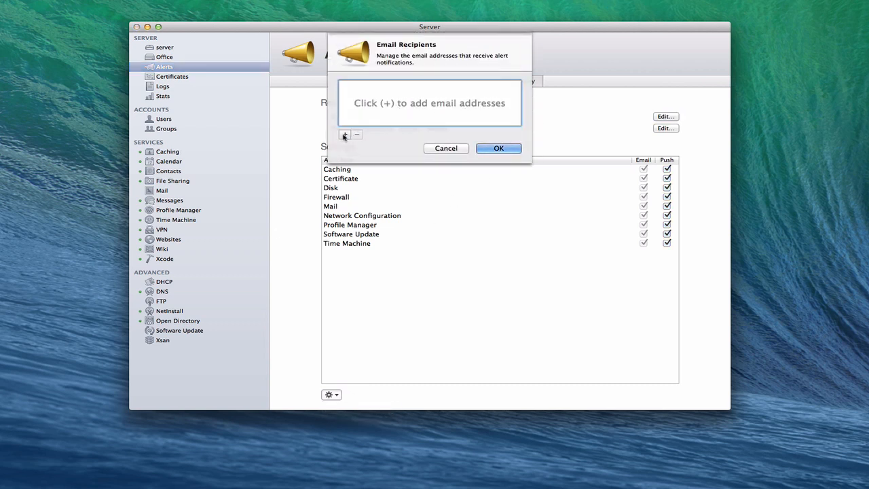
{"action": "left_click", "coordinate": [345, 135]}
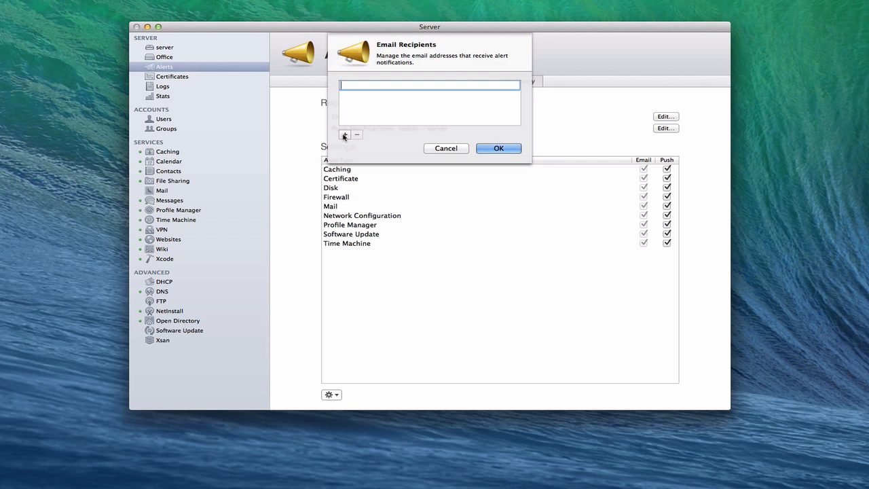
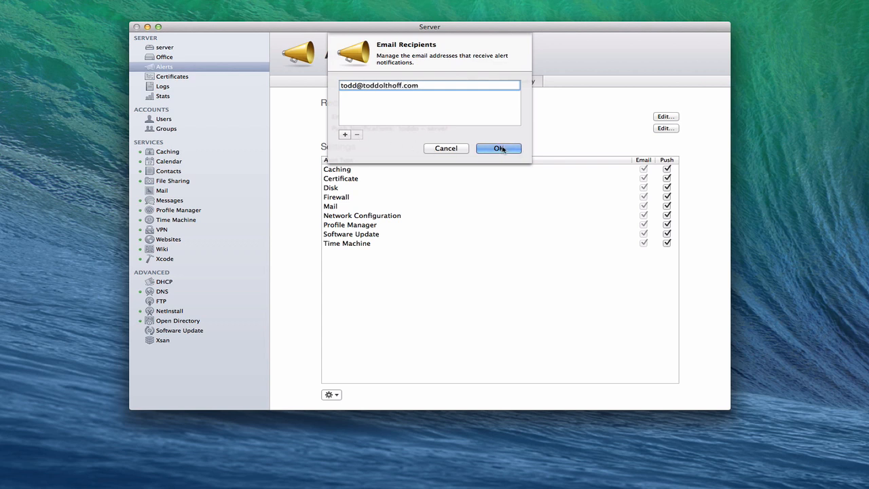
{"action": "left_click", "coordinate": [499, 148]}
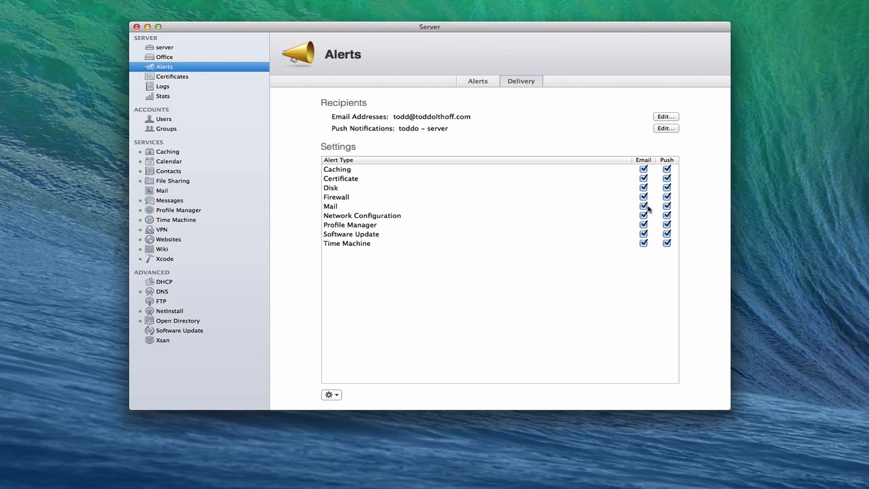
{"action": "mouse_move", "coordinate": [642, 255]}
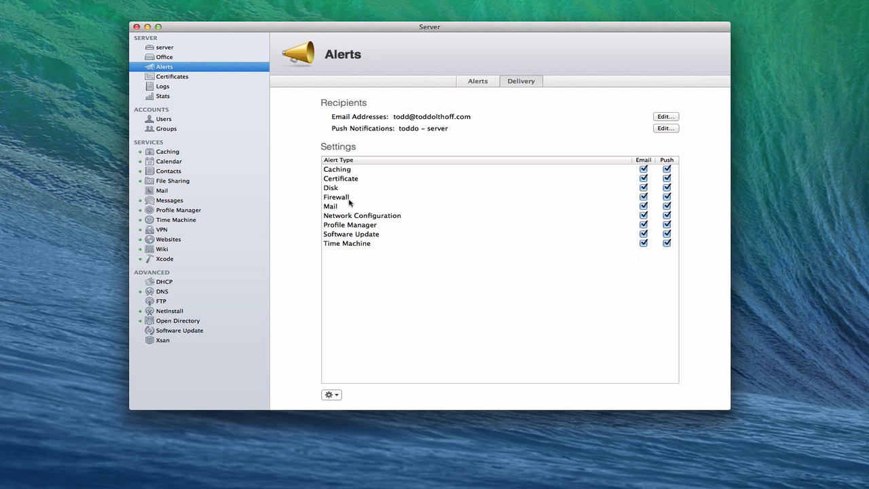
{"action": "mouse_move", "coordinate": [359, 176]}
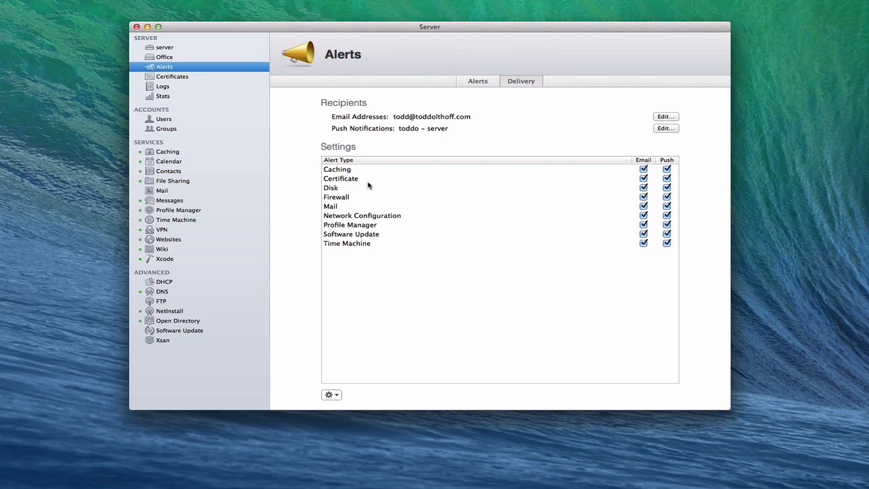
{"action": "mouse_move", "coordinate": [376, 207]}
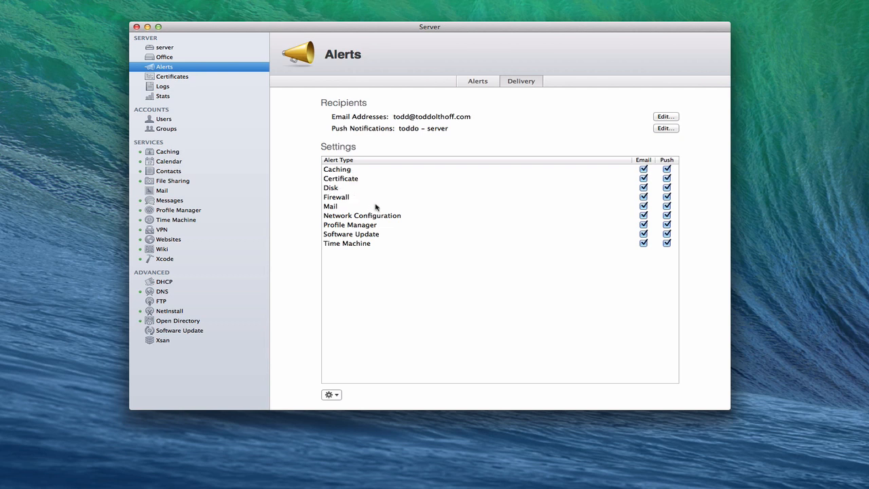
{"action": "mouse_move", "coordinate": [361, 215]}
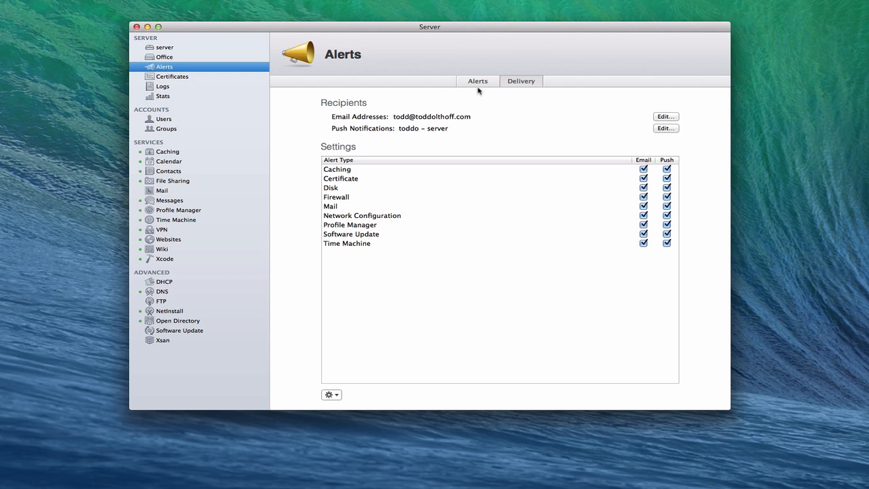
Return to the Alerts list, which shows no current alerts.
{"action": "left_click", "coordinate": [478, 81]}
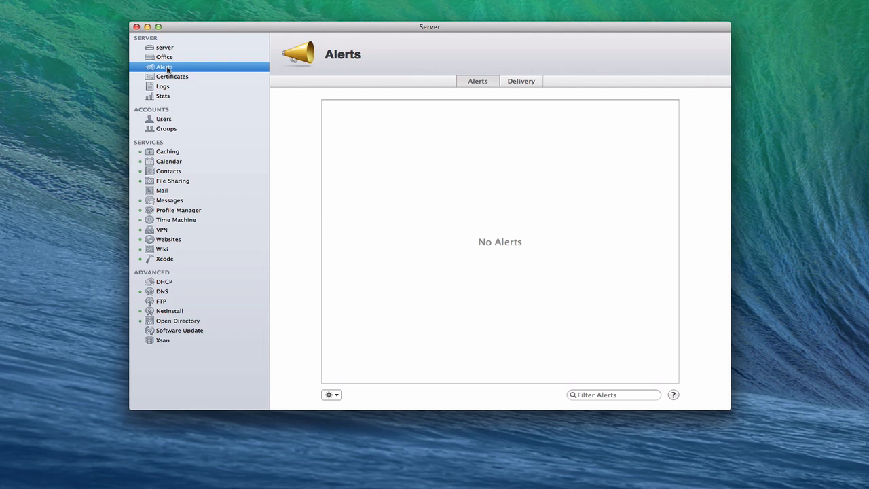
Show the Logs page with the System Log displayed.
{"action": "left_click", "coordinate": [163, 87]}
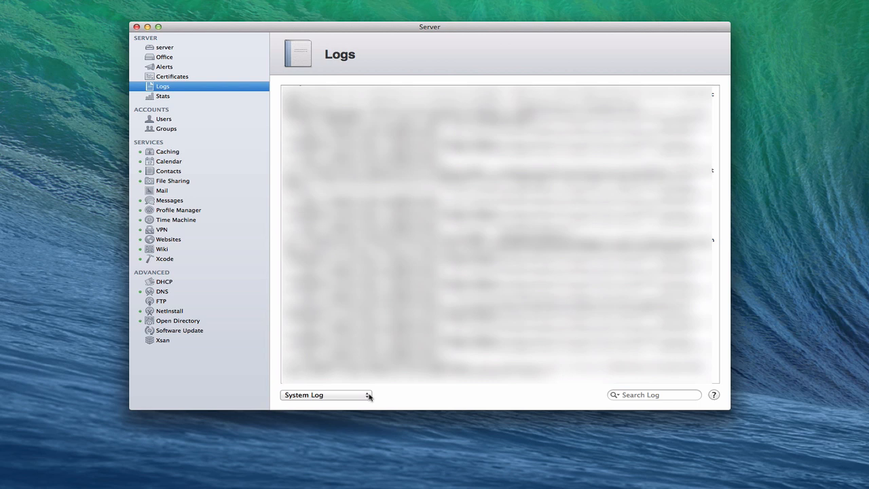
Switch to the Caching Service Log and browse the other available log types.
{"action": "left_click", "coordinate": [326, 395]}
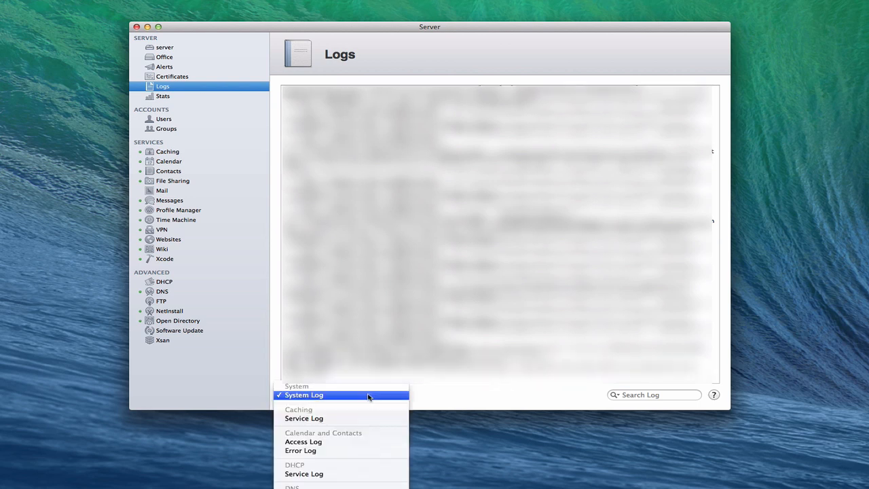
{"action": "mouse_move", "coordinate": [368, 419]}
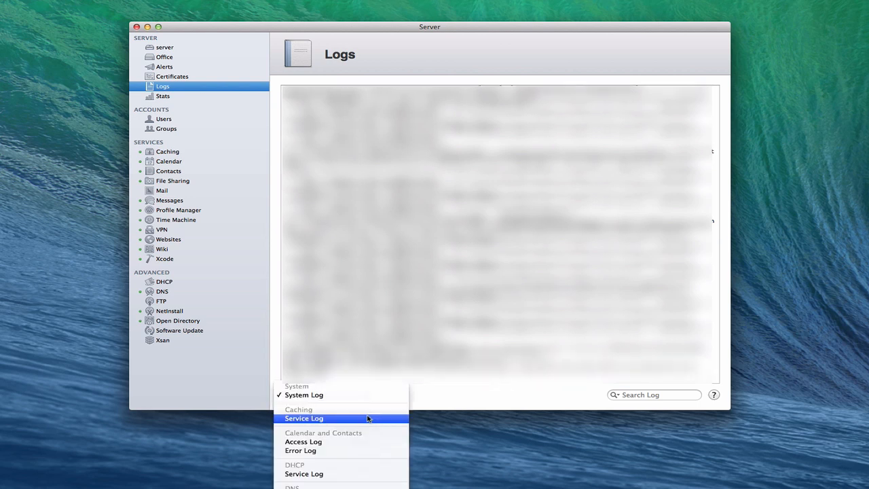
{"action": "mouse_move", "coordinate": [302, 420]}
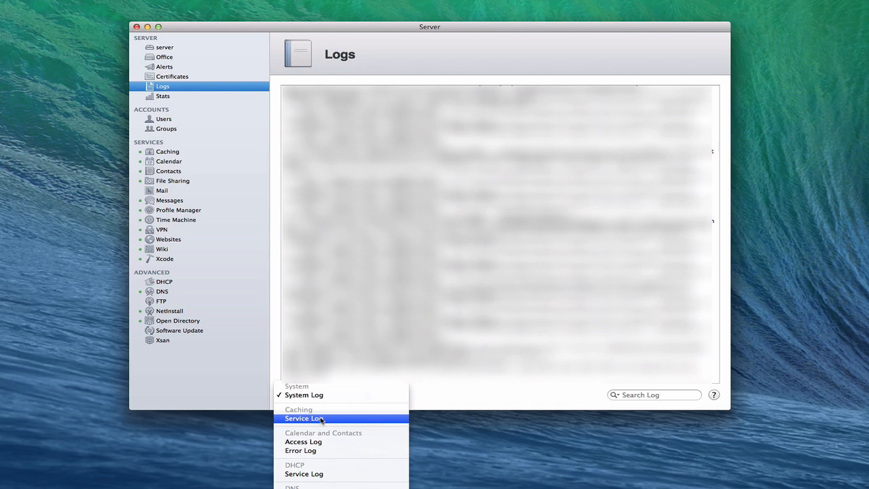
{"action": "left_click", "coordinate": [304, 419]}
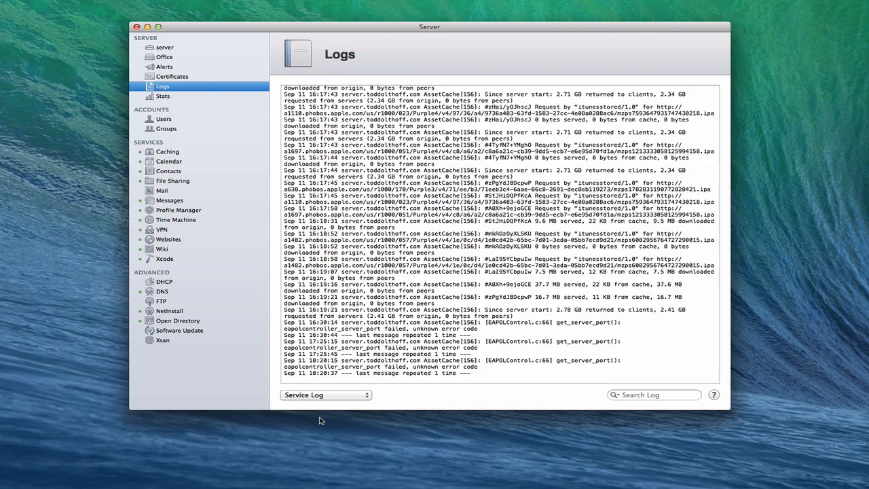
{"action": "left_click", "coordinate": [326, 394]}
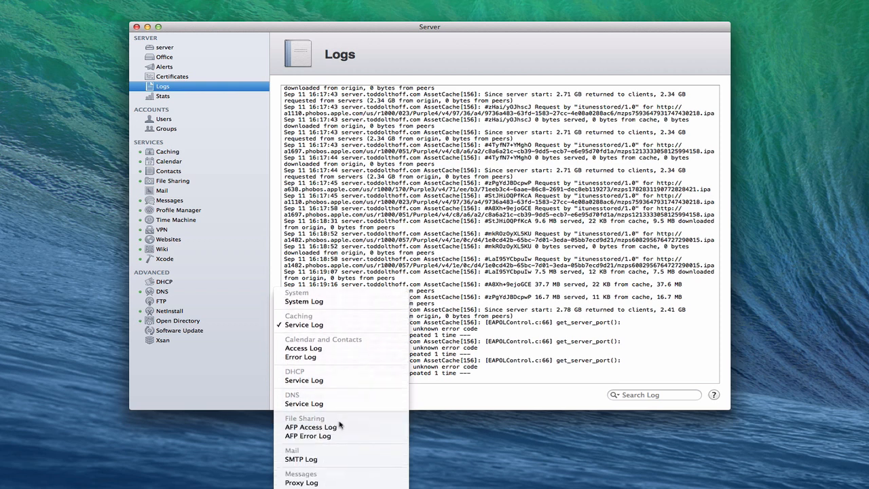
{"action": "mouse_move", "coordinate": [310, 427]}
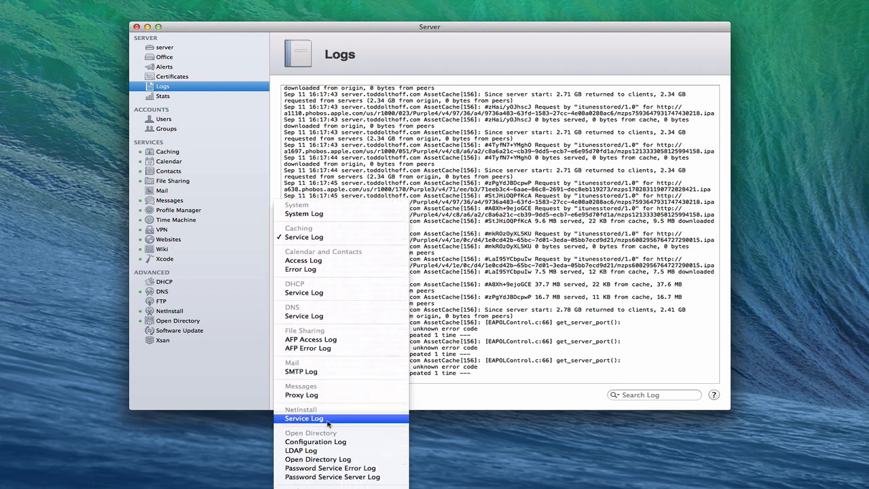
{"action": "mouse_move", "coordinate": [345, 404]}
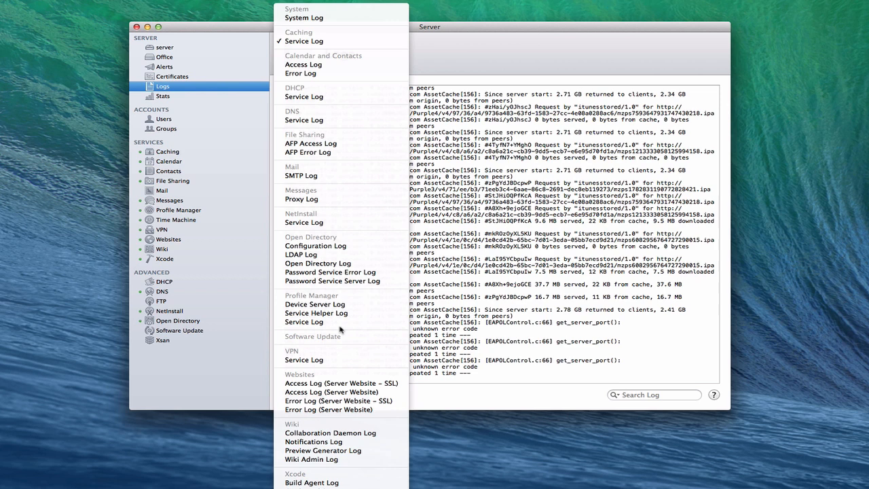
{"action": "mouse_move", "coordinate": [304, 73]}
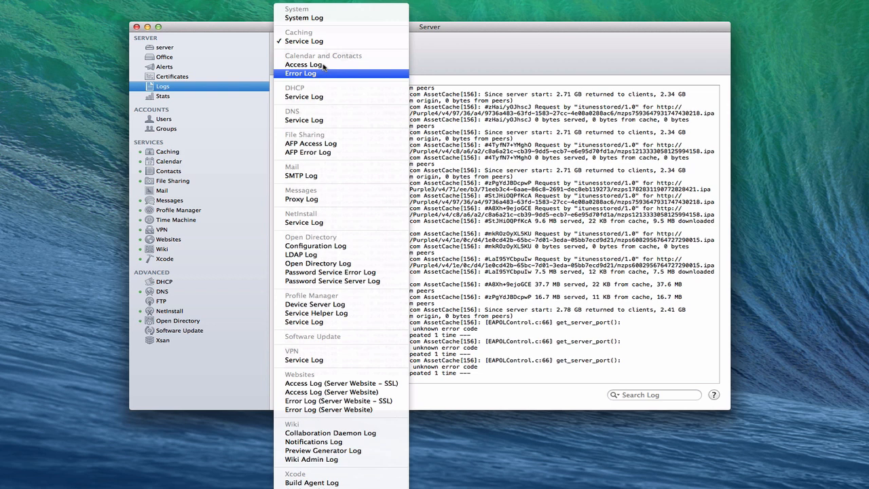
{"action": "mouse_move", "coordinate": [310, 144]}
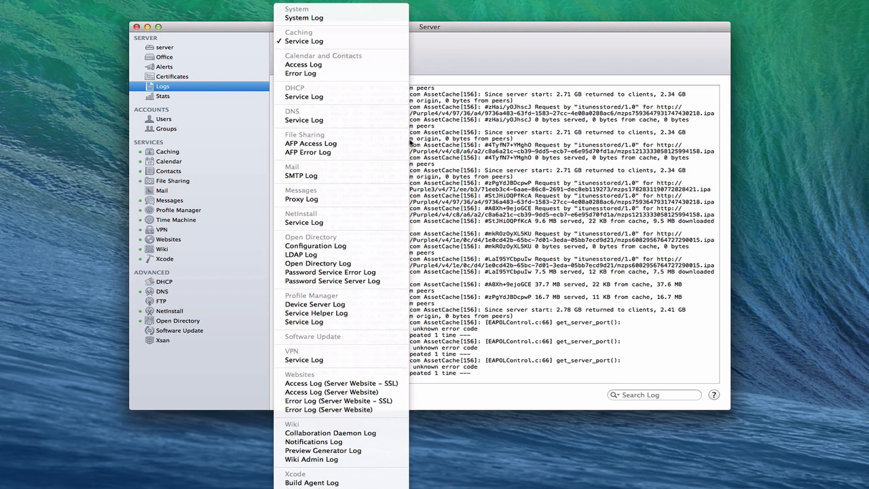
{"action": "left_click", "coordinate": [305, 40]}
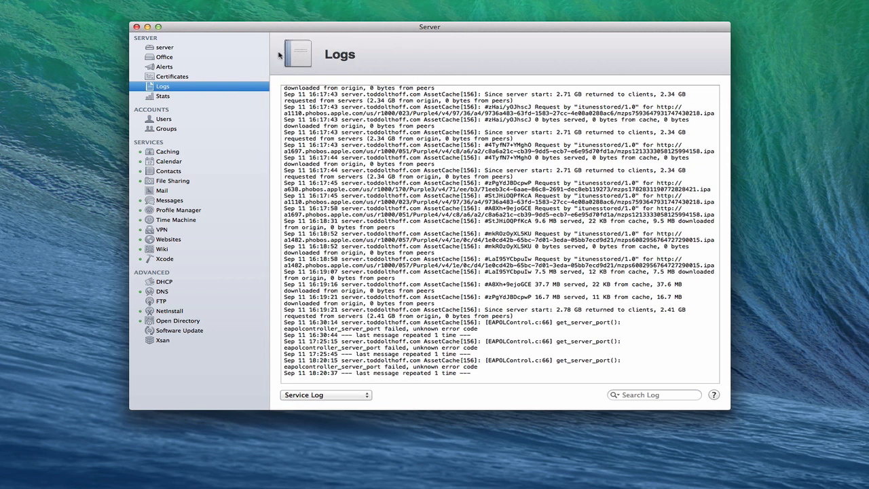
Show the Stats processor usage graph over the past 24 hours.
{"action": "left_click", "coordinate": [163, 95]}
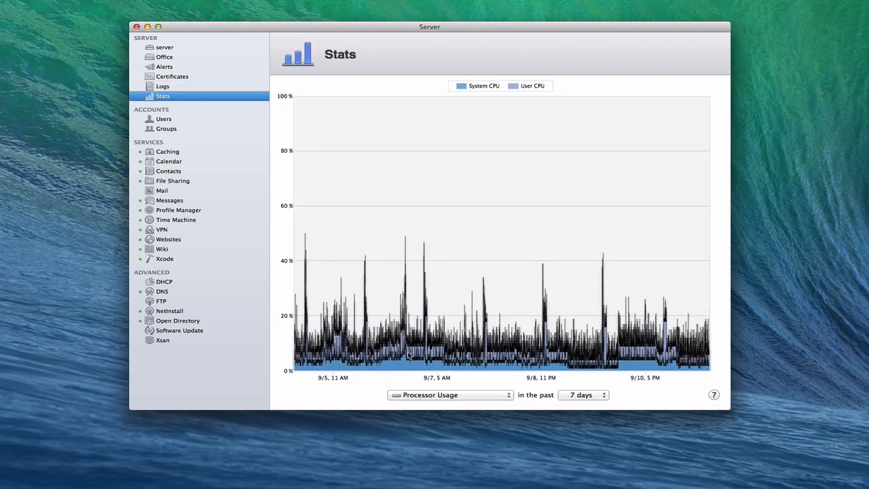
{"action": "mouse_move", "coordinate": [302, 247]}
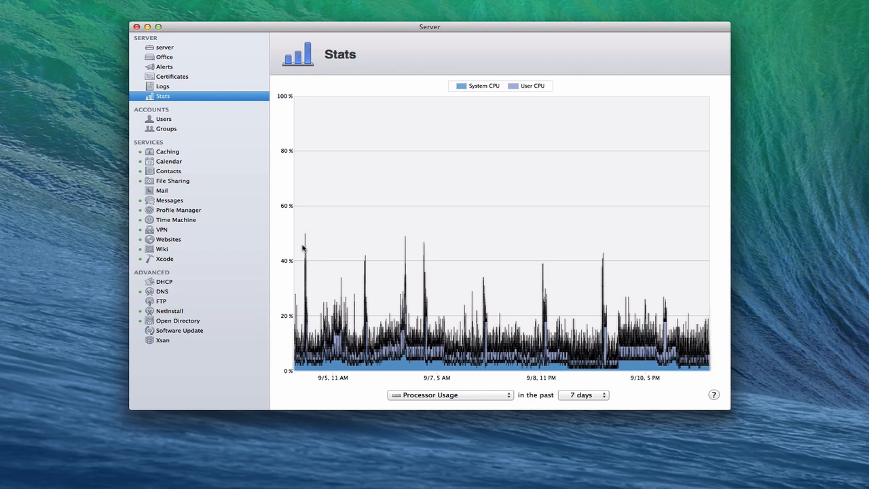
{"action": "mouse_move", "coordinate": [543, 339]}
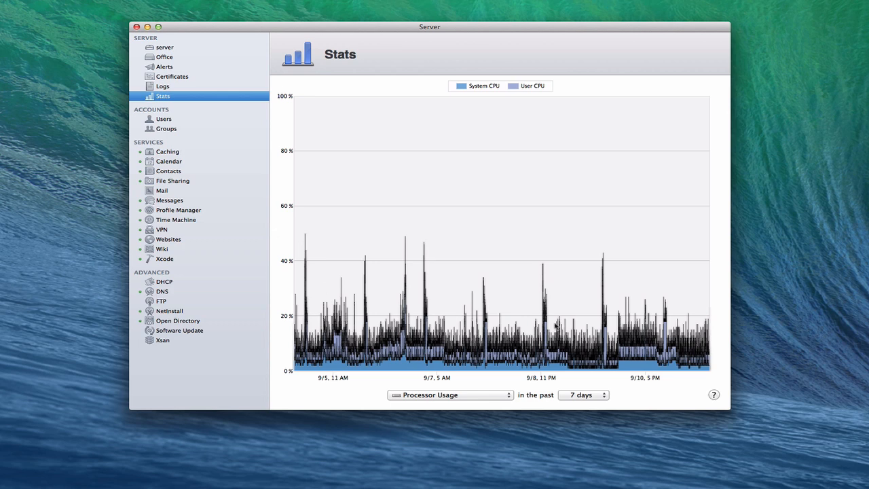
{"action": "mouse_move", "coordinate": [438, 365]}
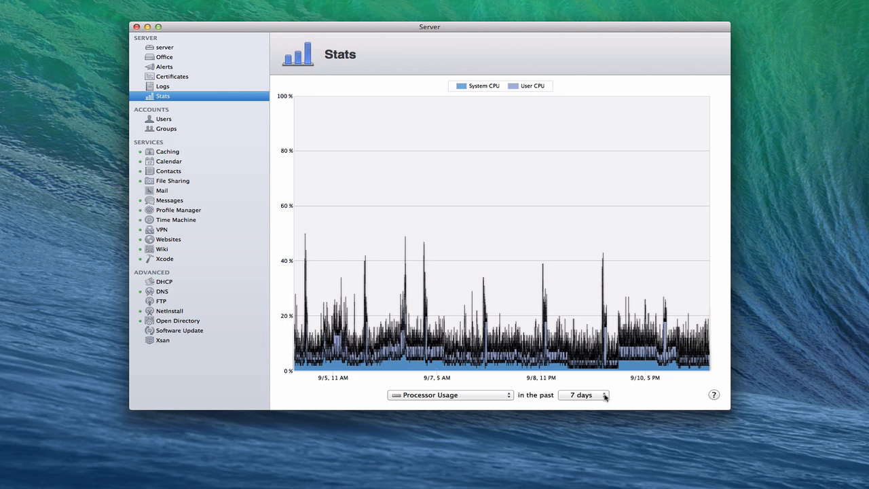
{"action": "left_click", "coordinate": [587, 395]}
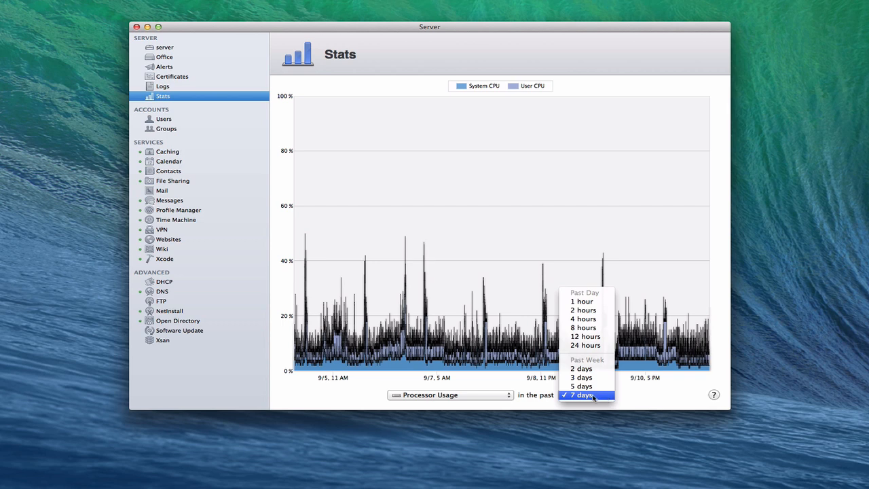
{"action": "left_click", "coordinate": [584, 397]}
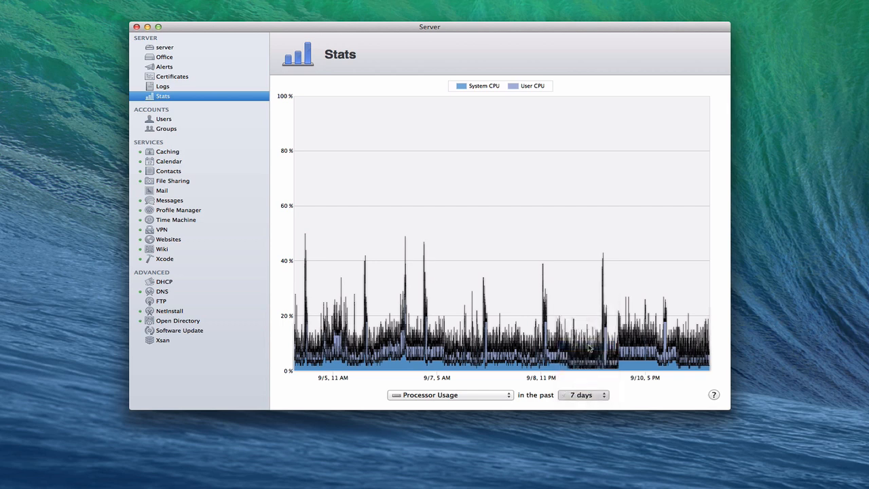
{"action": "left_click", "coordinate": [584, 396]}
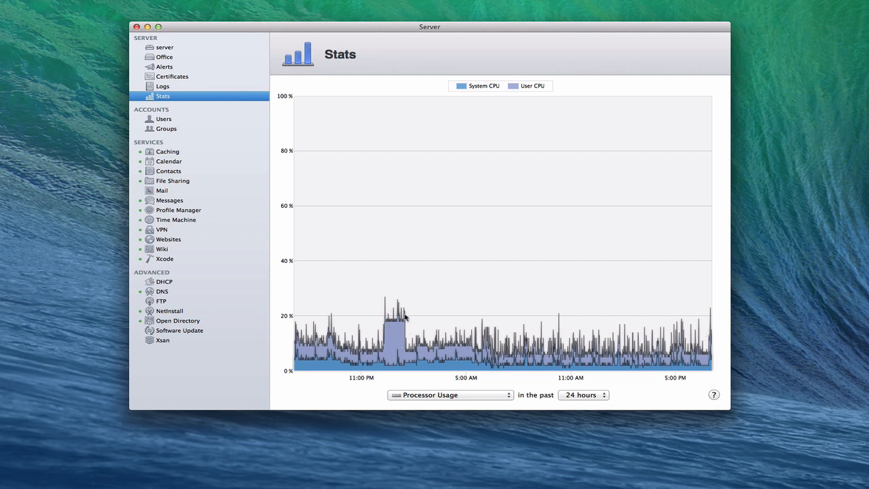
{"action": "mouse_move", "coordinate": [394, 331]}
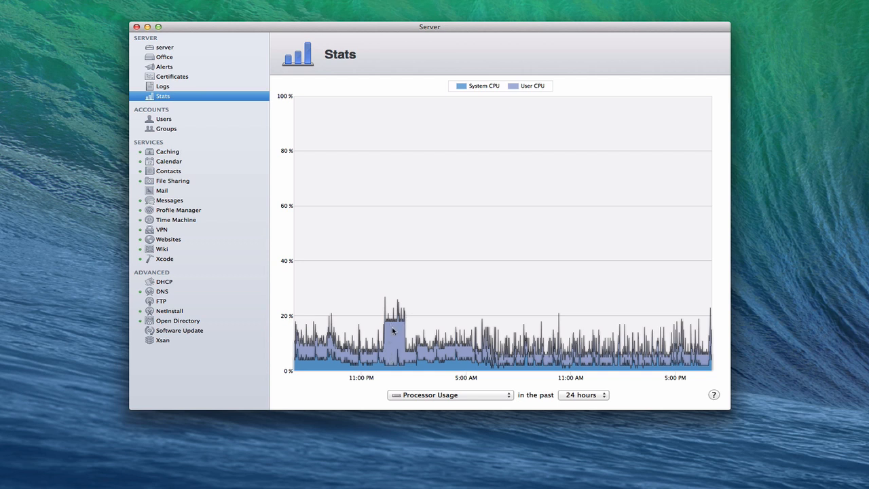
{"action": "mouse_move", "coordinate": [538, 396]}
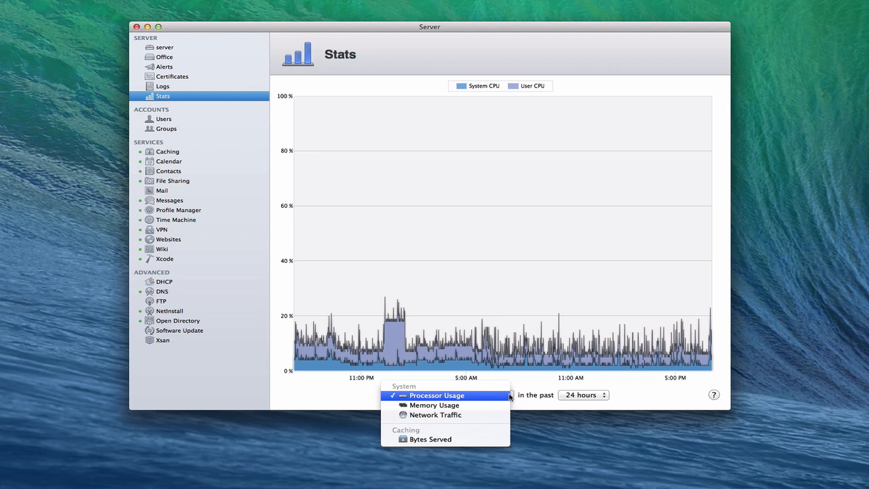
Graph memory usage and extend its range to the past 7 days.
{"action": "left_click", "coordinate": [436, 405]}
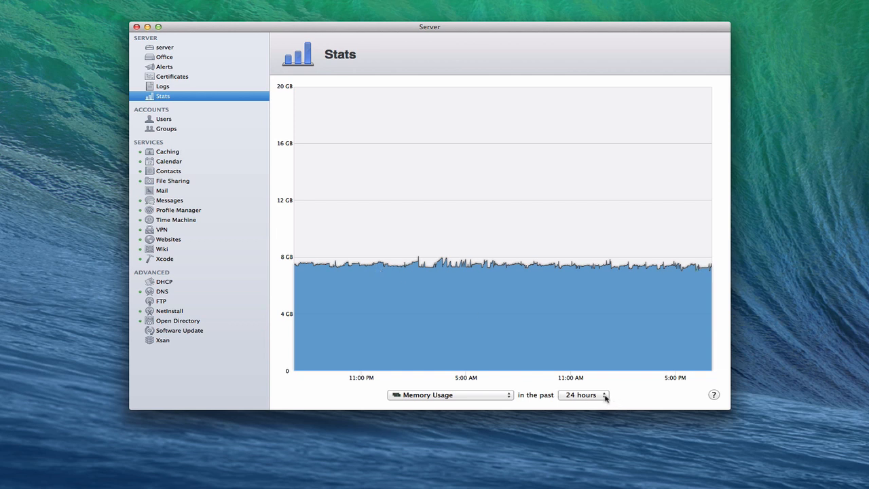
{"action": "mouse_move", "coordinate": [402, 266]}
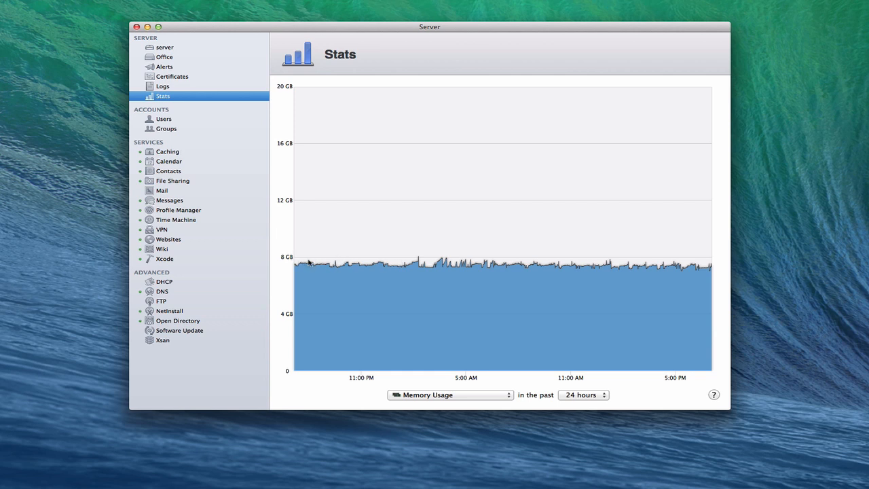
{"action": "mouse_move", "coordinate": [655, 269]}
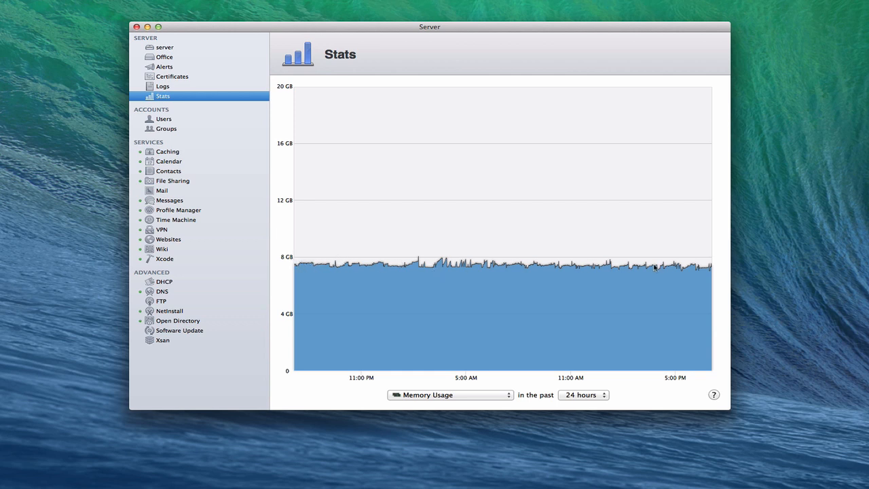
{"action": "left_click", "coordinate": [583, 395]}
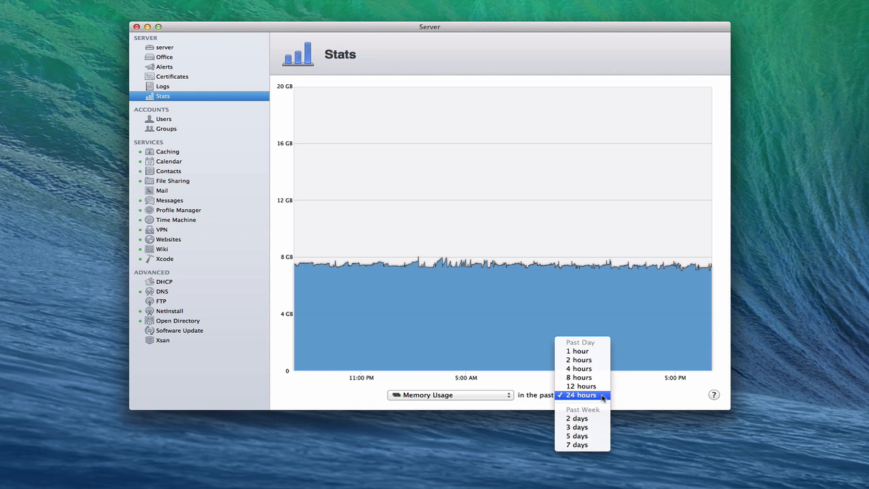
{"action": "left_click", "coordinate": [577, 446]}
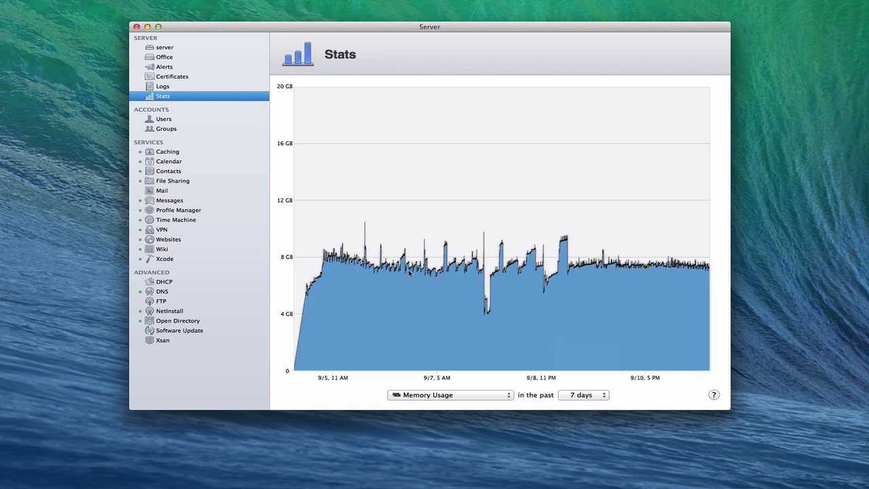
{"action": "mouse_move", "coordinate": [511, 247]}
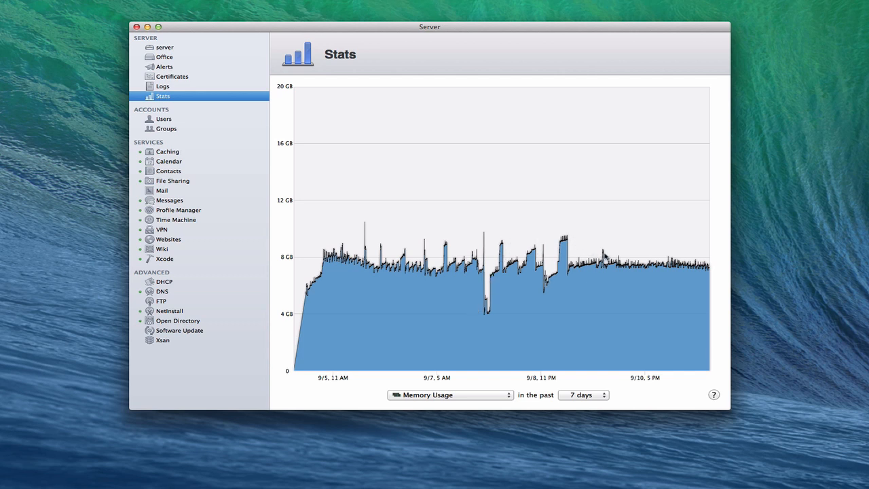
{"action": "left_click", "coordinate": [451, 393]}
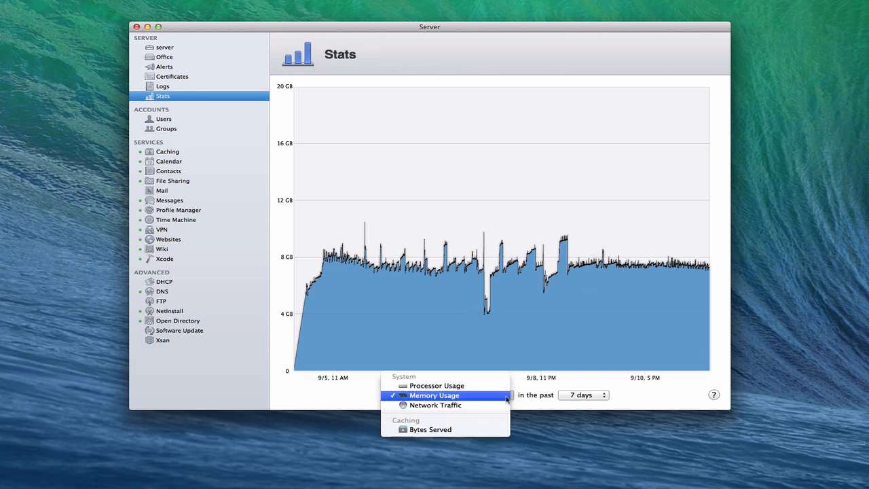
Graph network traffic over the past 24 hours and list the other statistics to chart.
{"action": "left_click", "coordinate": [434, 404]}
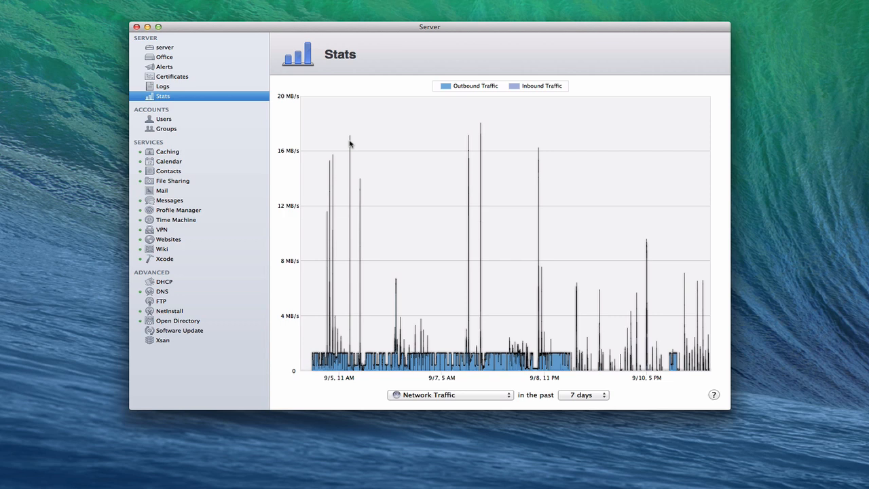
{"action": "mouse_move", "coordinate": [478, 88]}
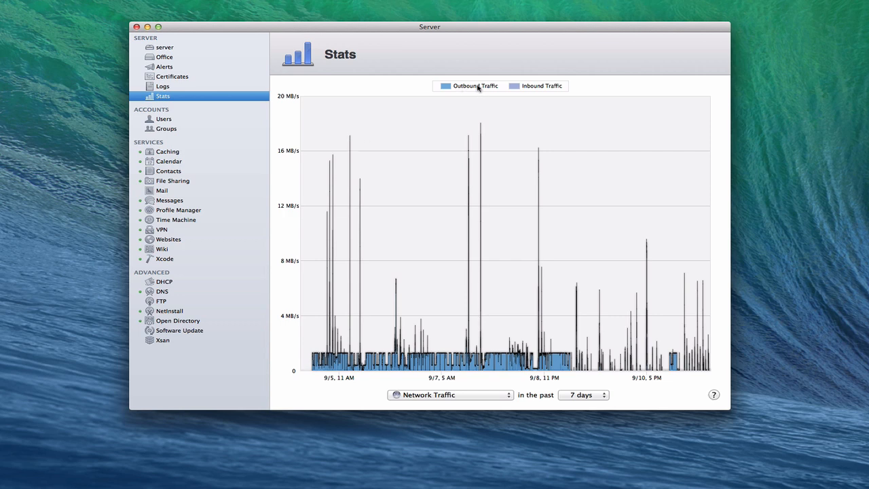
{"action": "mouse_move", "coordinate": [488, 397]}
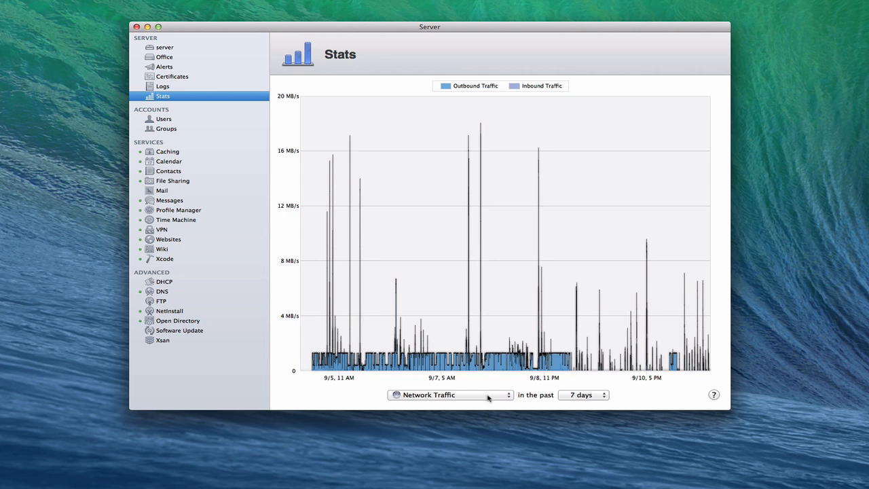
{"action": "left_click", "coordinate": [601, 393]}
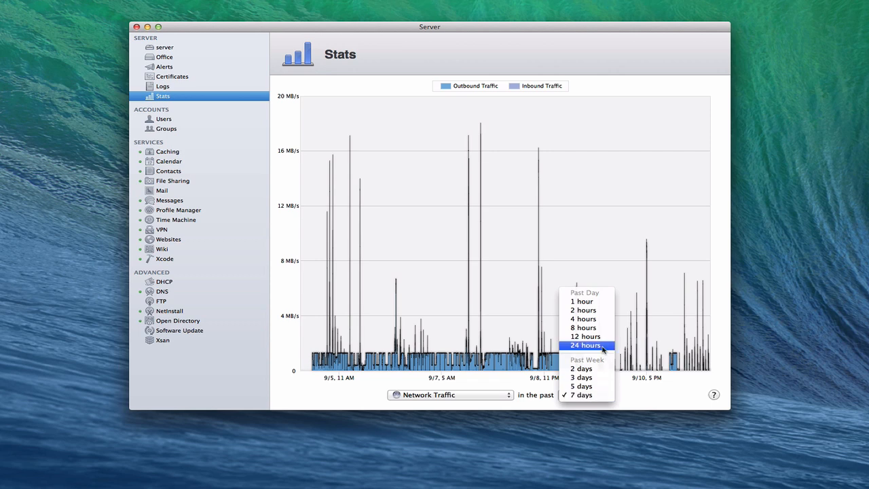
{"action": "left_click", "coordinate": [585, 345]}
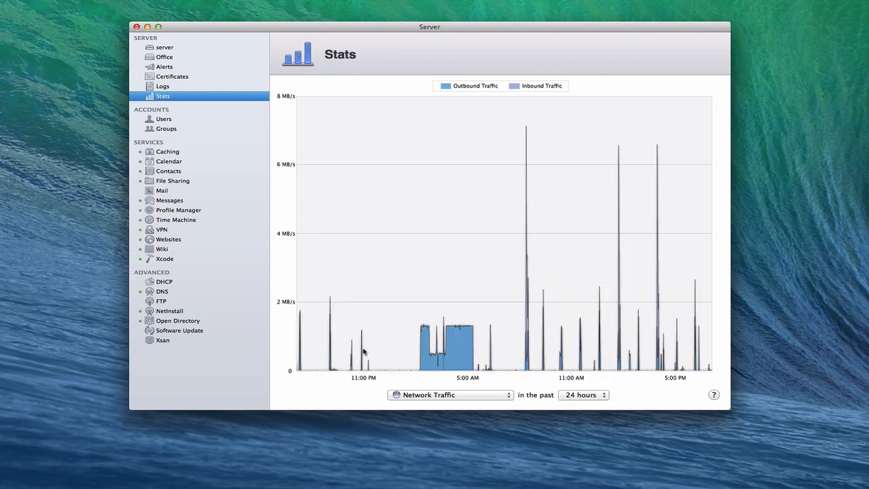
{"action": "mouse_move", "coordinate": [500, 276]}
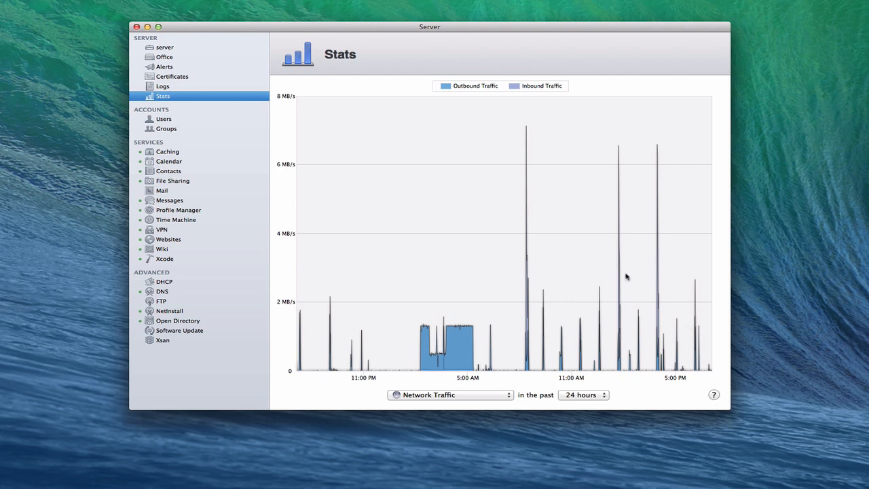
{"action": "mouse_move", "coordinate": [519, 399]}
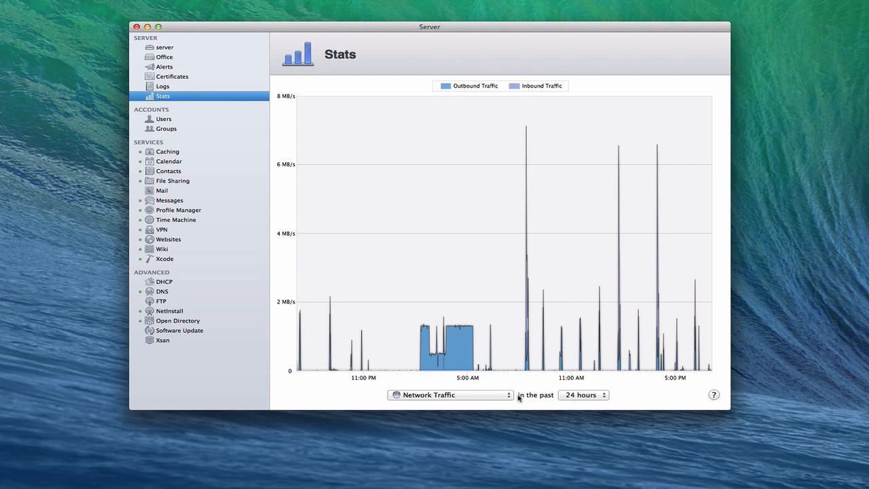
{"action": "left_click", "coordinate": [451, 394]}
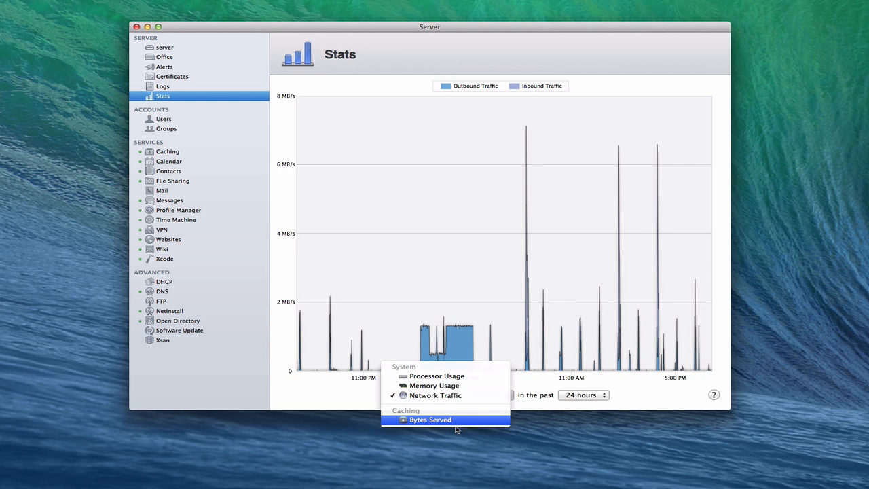
Chart Caching bytes served from internet, peers and cache over the past 24 hours.
{"action": "left_click", "coordinate": [430, 420]}
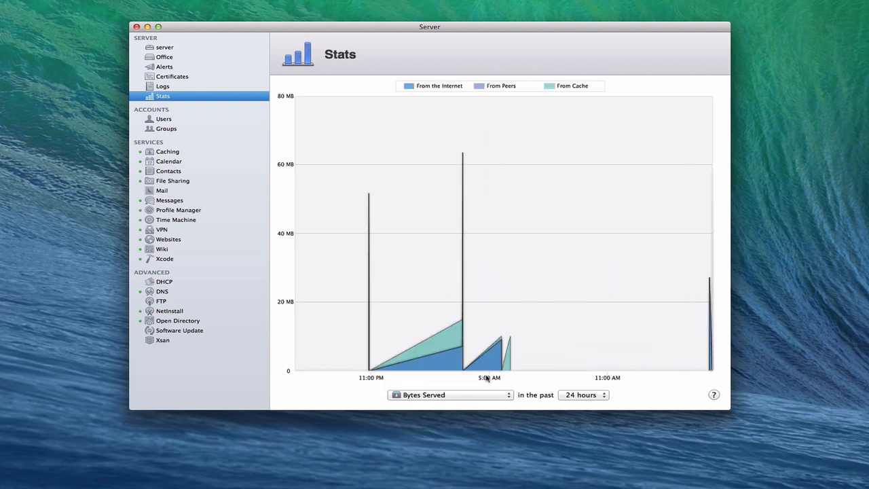
{"action": "mouse_move", "coordinate": [388, 374]}
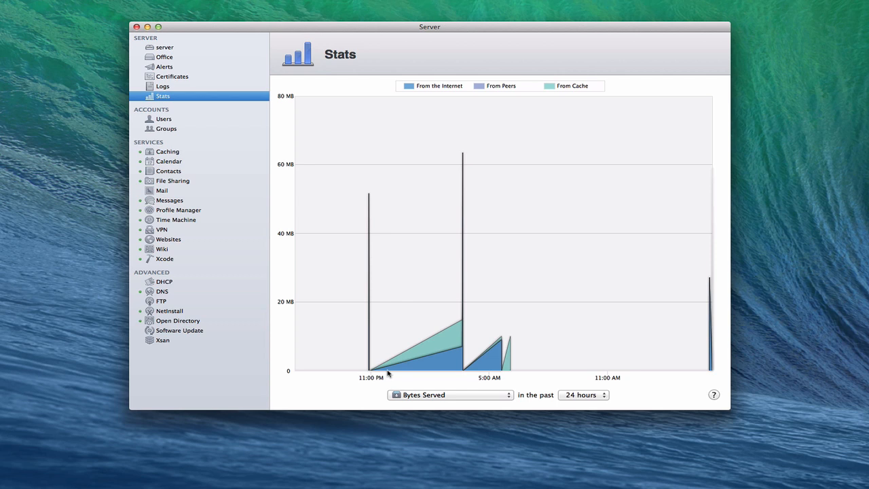
{"action": "mouse_move", "coordinate": [540, 136]}
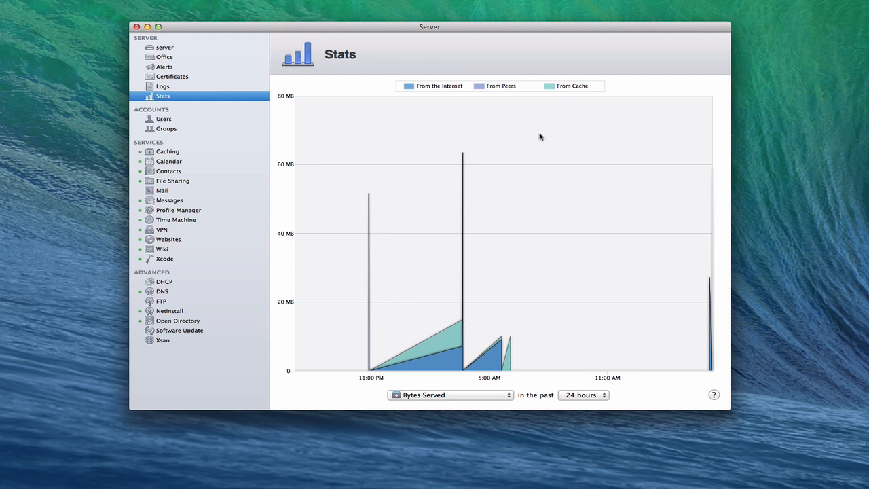
{"action": "mouse_move", "coordinate": [464, 92]}
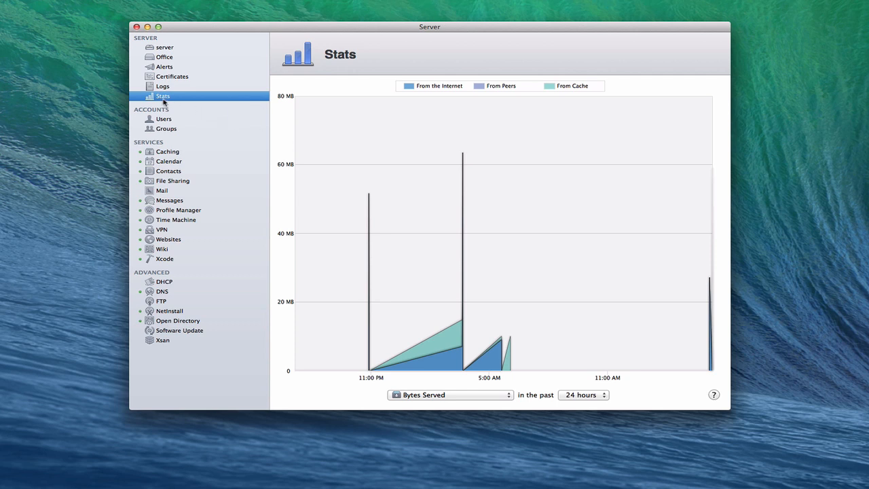
{"action": "mouse_move", "coordinate": [395, 152]}
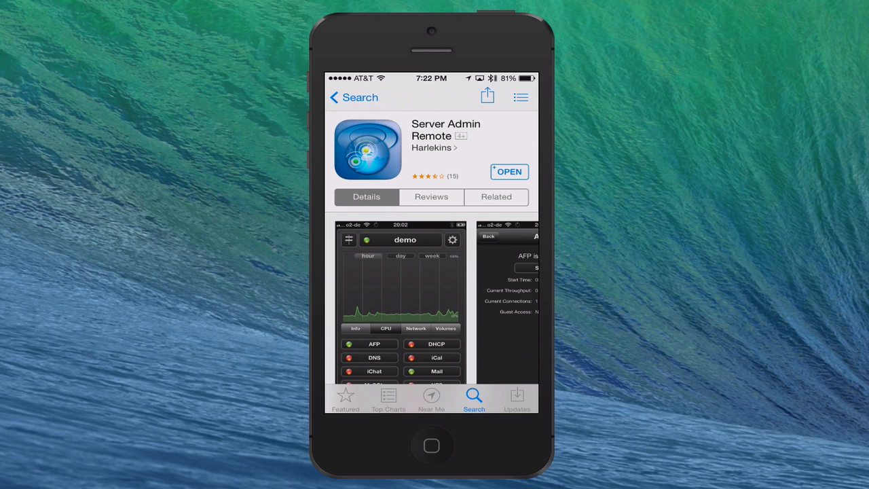
Scroll the Server Admin Remote page to reach the Home server's info overview.
{"action": "scroll", "scroll_direction": "down", "scroll_amount": 3}
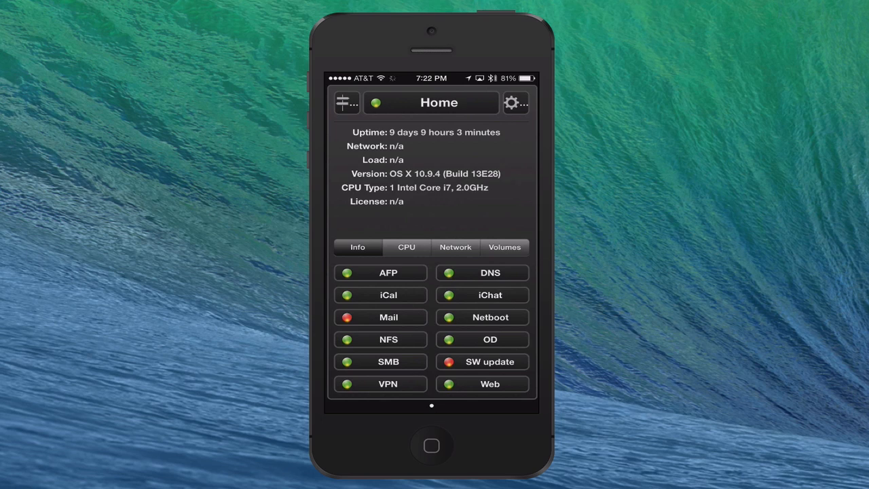
View the Home server's connection details from the Settings list.
{"action": "left_click", "coordinate": [514, 103]}
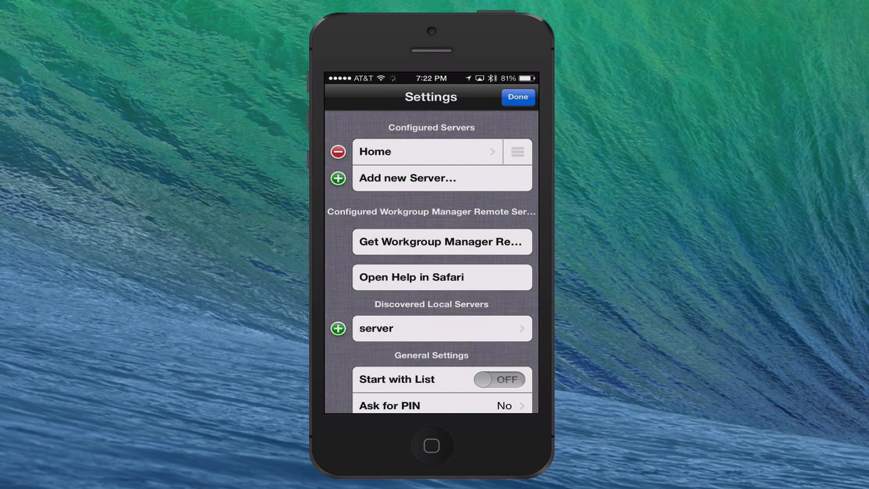
{"action": "left_click", "coordinate": [421, 152]}
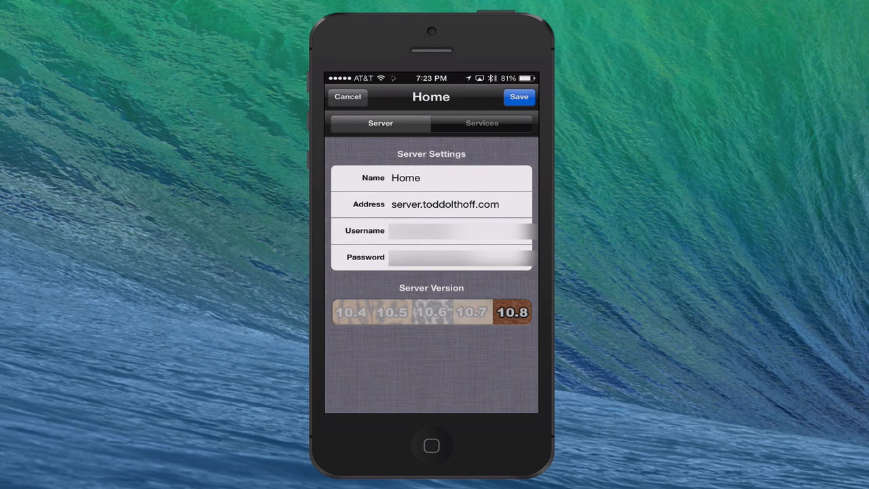
Review the Home server's monitored services, acknowledging the 12-service limit alert, and save.
{"action": "left_click", "coordinate": [482, 122]}
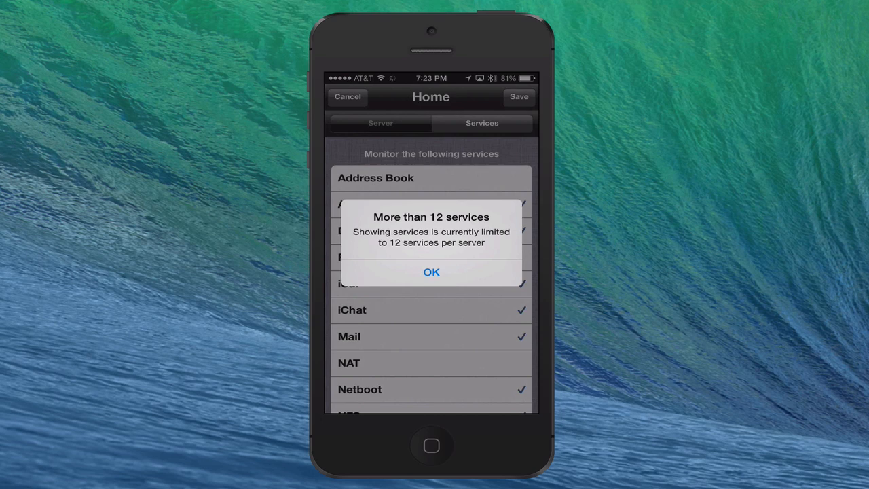
{"action": "left_click", "coordinate": [432, 272]}
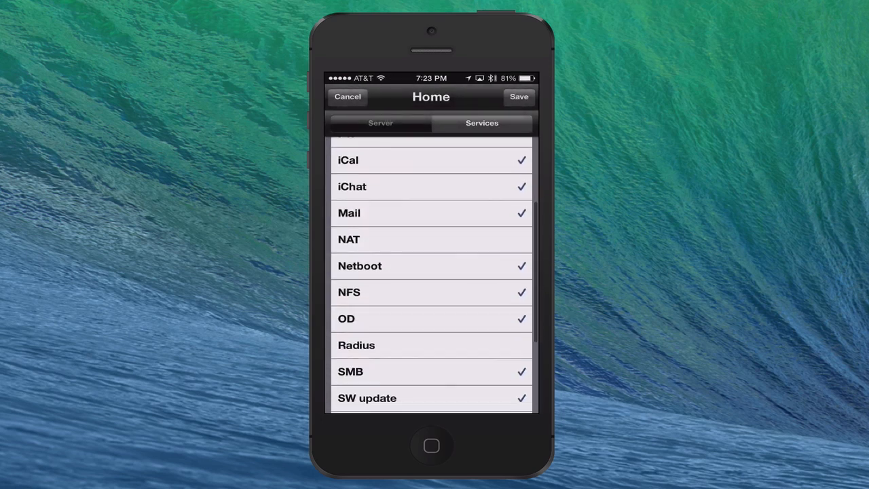
{"action": "scroll", "scroll_direction": "down", "scroll_amount": 3}
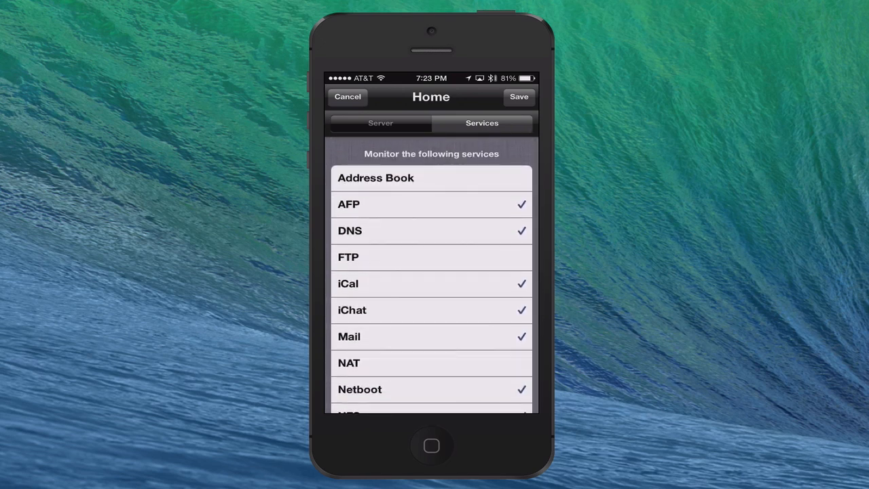
{"action": "left_click", "coordinate": [348, 97]}
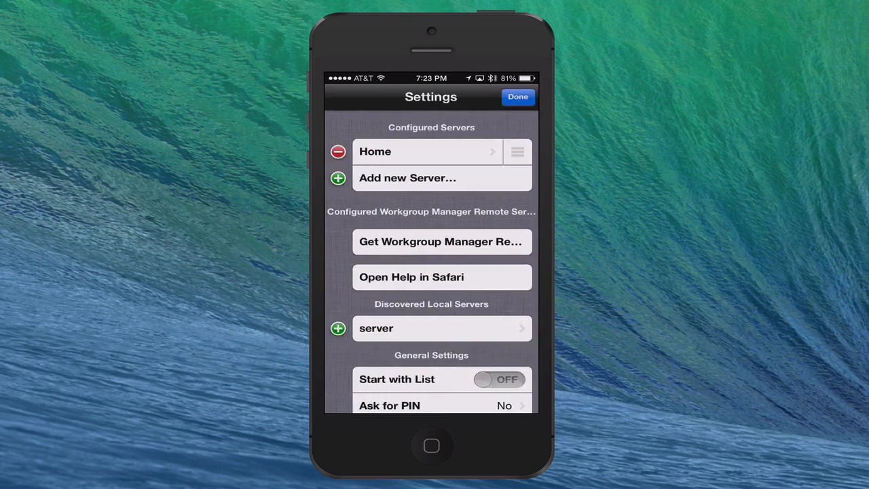
Return to the Home overview and view its CPU usage and network traffic graphs.
{"action": "left_click", "coordinate": [518, 98]}
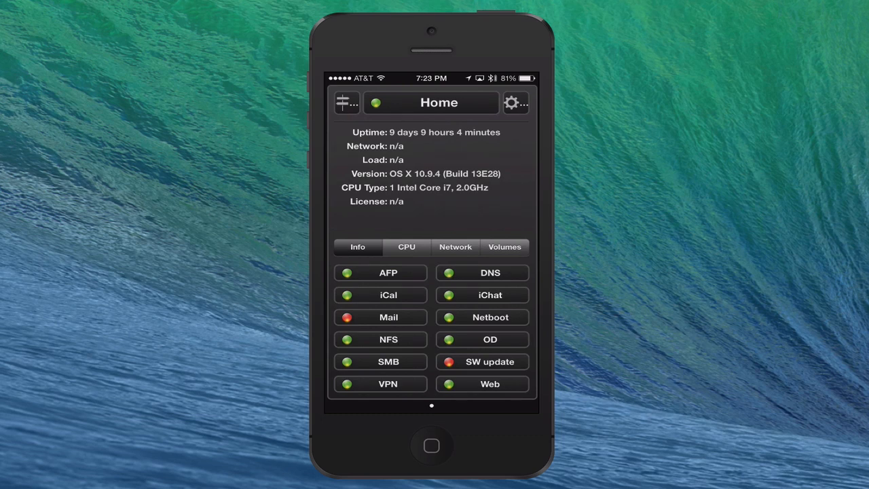
{"action": "left_click", "coordinate": [406, 248]}
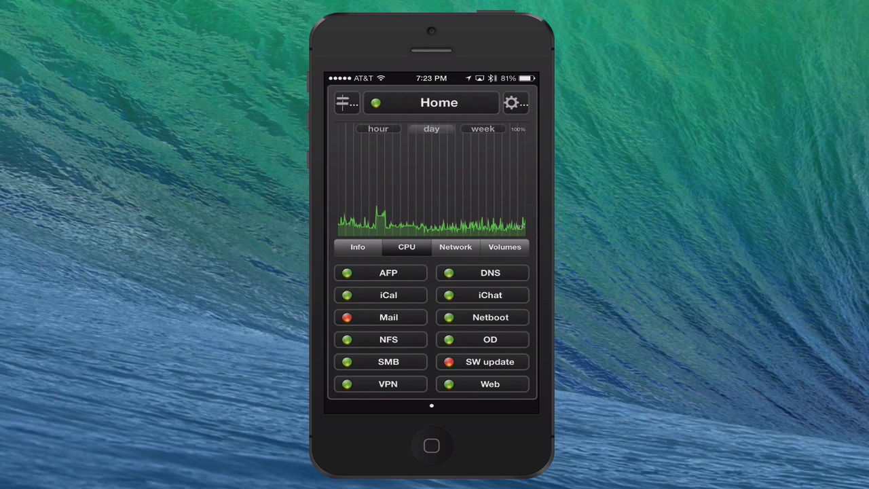
{"action": "left_click", "coordinate": [455, 247]}
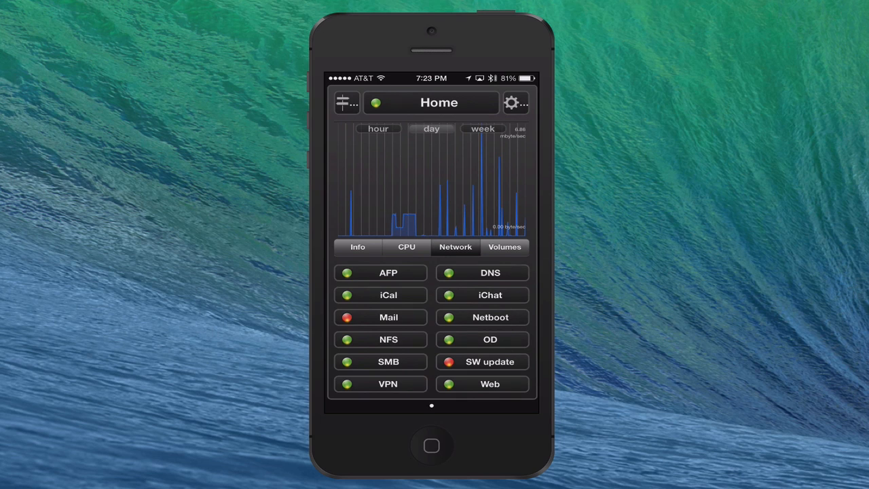
Check free space on the Server HD, Server Back Up and Drobo volumes, then go to AFP details.
{"action": "left_click", "coordinate": [505, 247]}
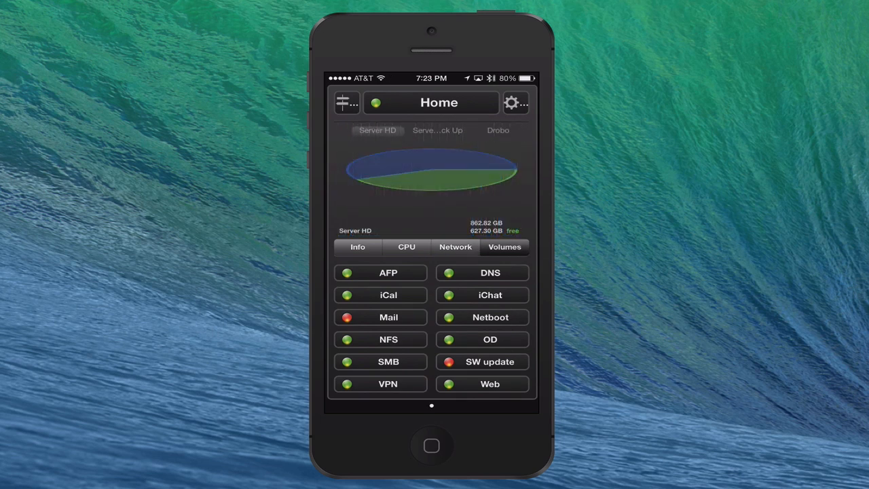
{"action": "left_click", "coordinate": [437, 130]}
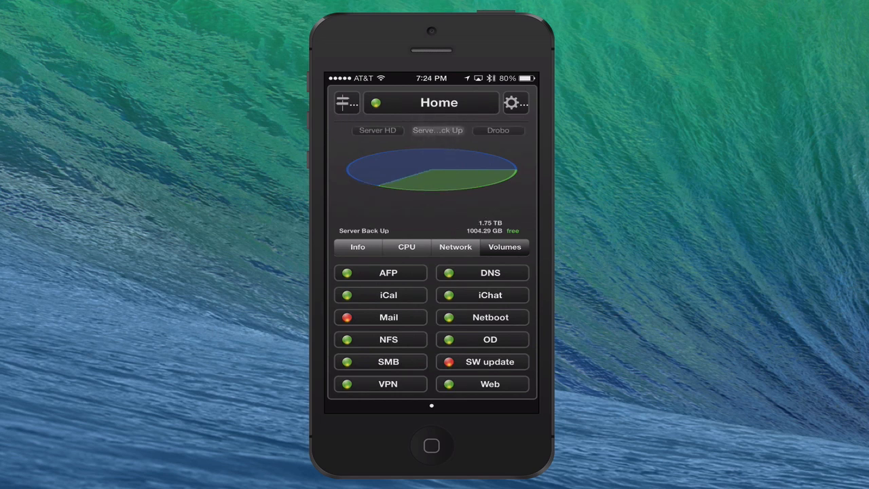
{"action": "left_click", "coordinate": [497, 131]}
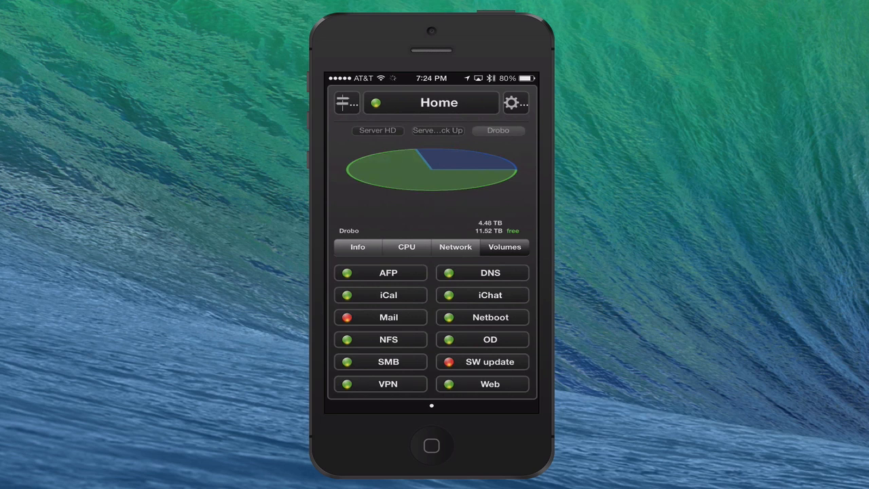
{"action": "left_click", "coordinate": [387, 271]}
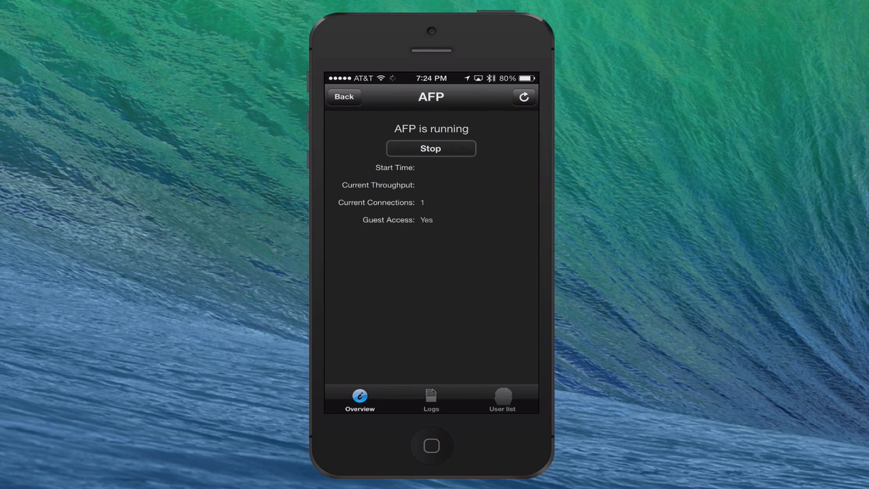
View the AFP service's access log and connected-users list, then return to the Home overview.
{"action": "left_click", "coordinate": [430, 400]}
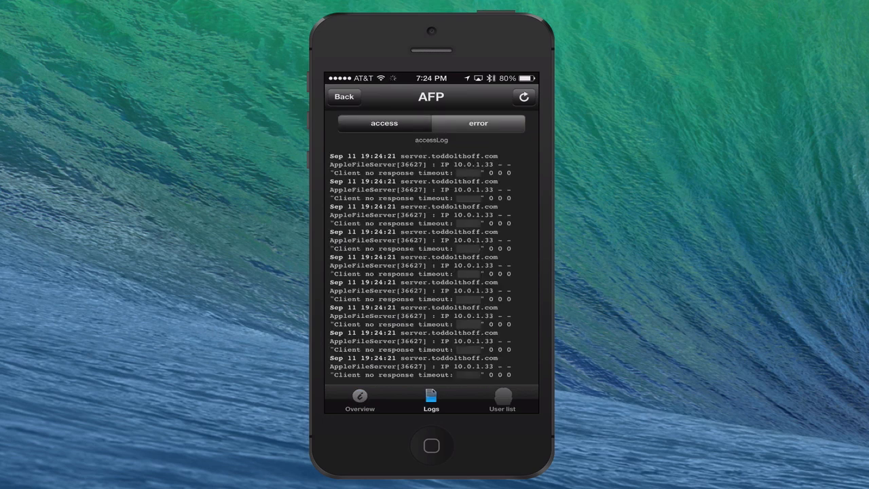
{"action": "left_click", "coordinate": [502, 400]}
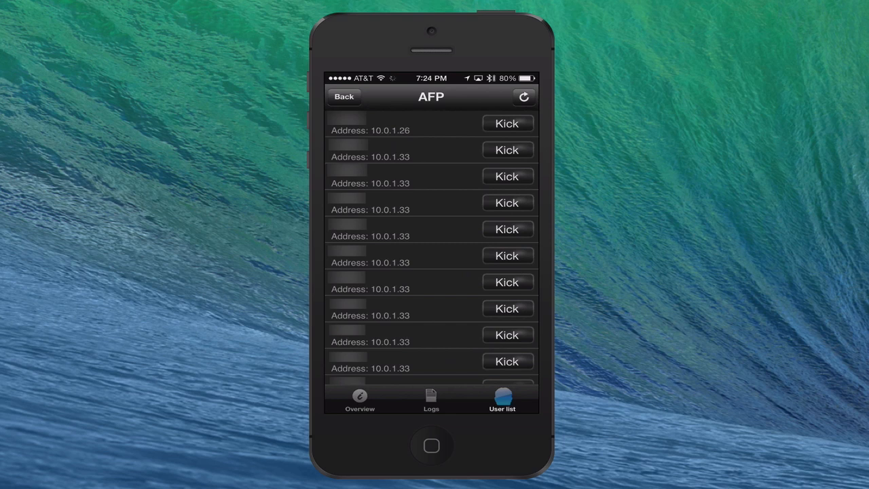
{"action": "left_click", "coordinate": [344, 96]}
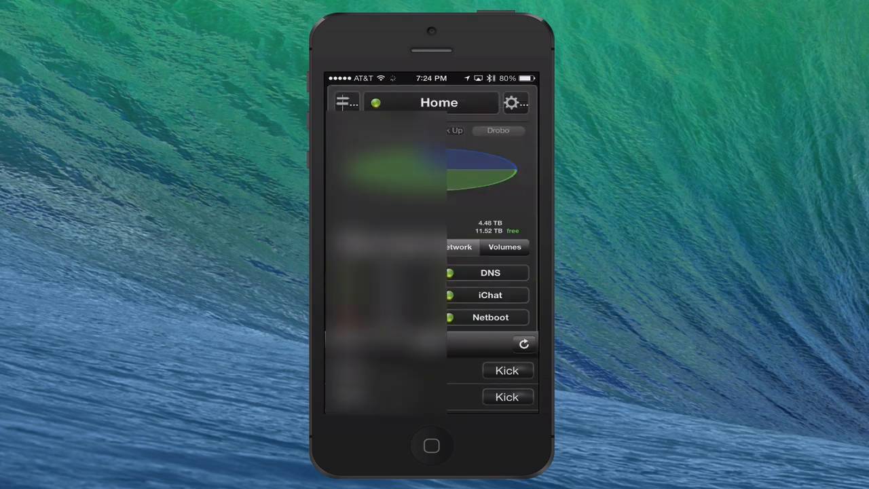